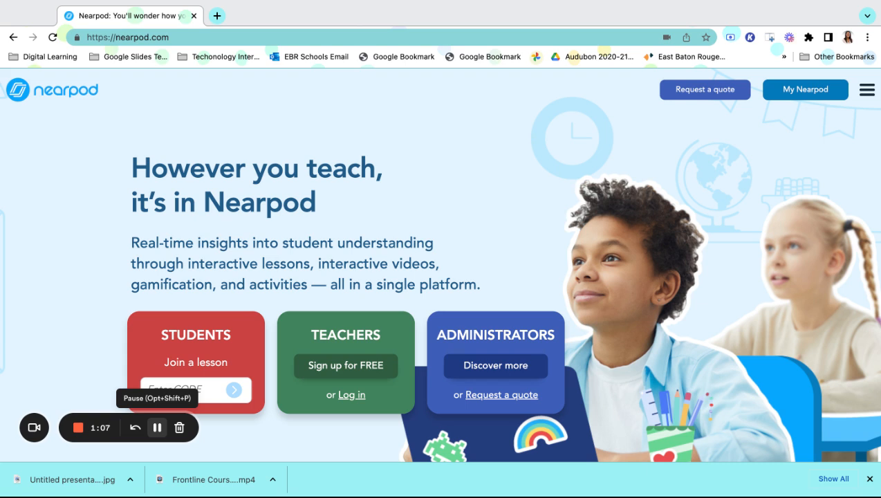
mouse_move(484, 220)
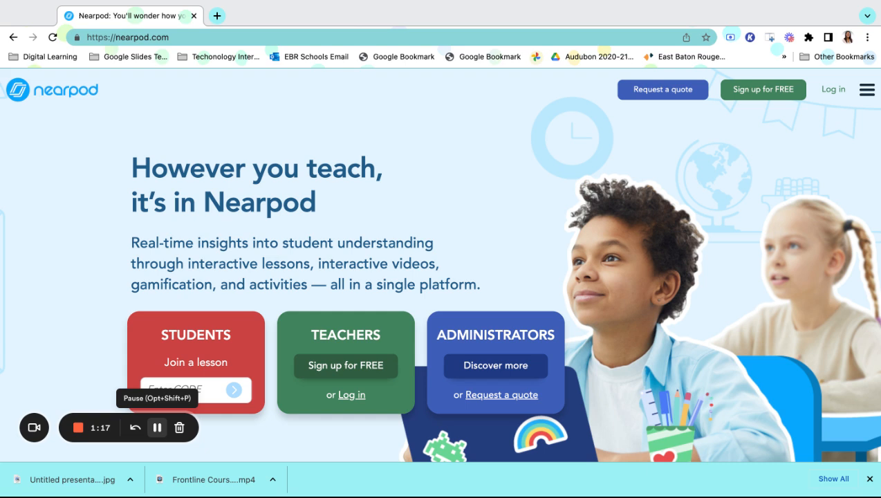
mouse_move(825, 130)
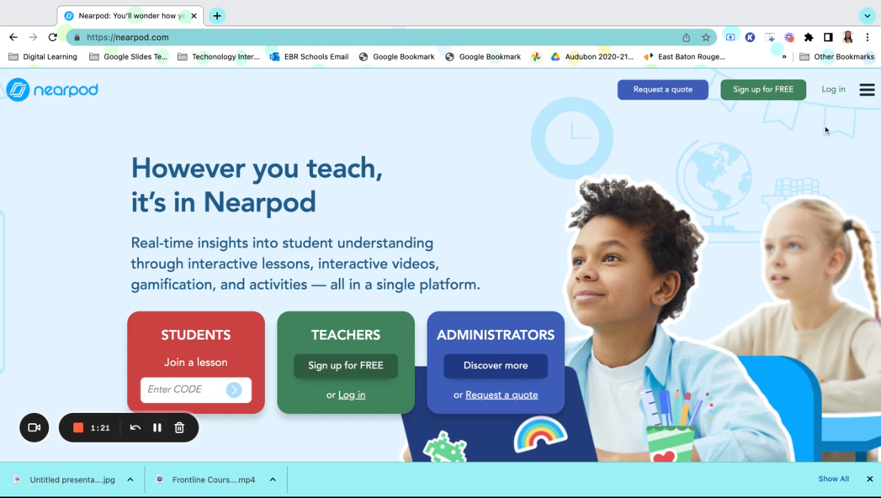
Go from the public Nearpod home page to the Log in page.
left_click(833, 88)
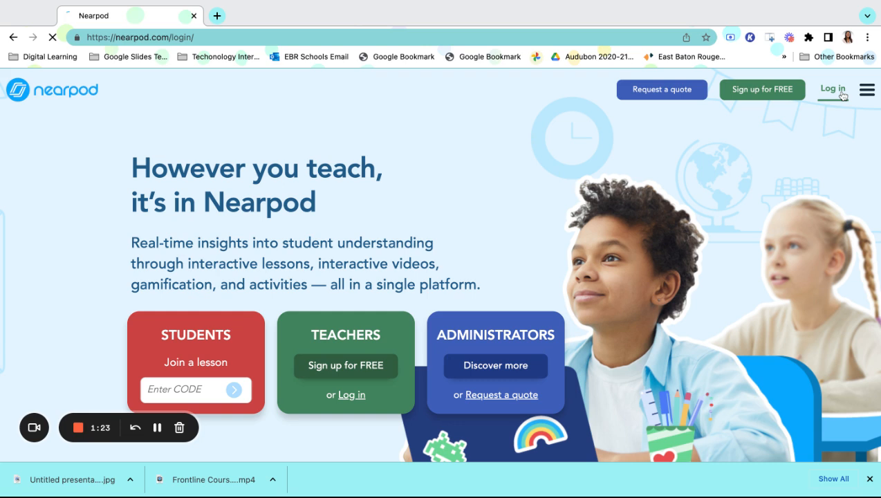
Sign in to the teacher account so My Lessons shows folders and recent lessons.
left_click(832, 88)
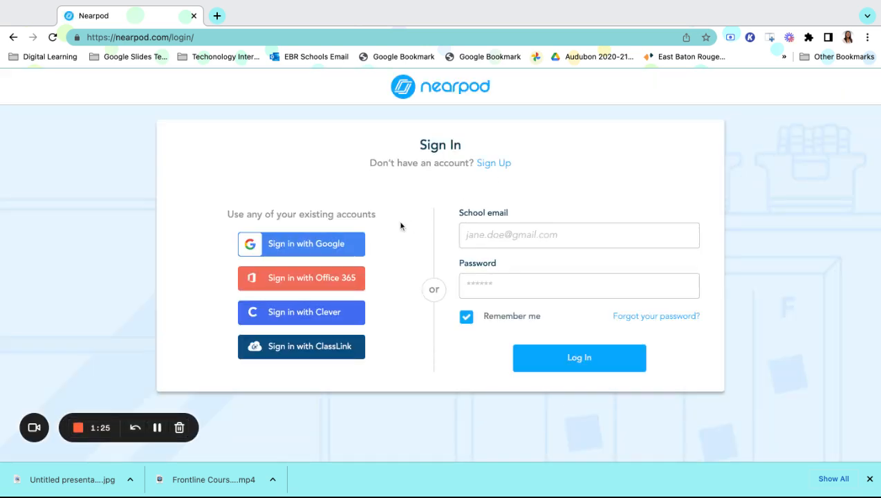
mouse_move(802, 88)
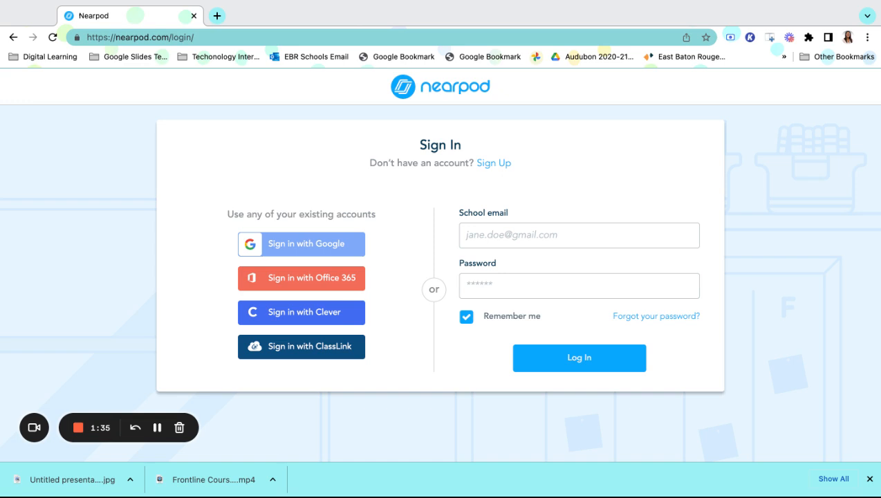
left_click(579, 357)
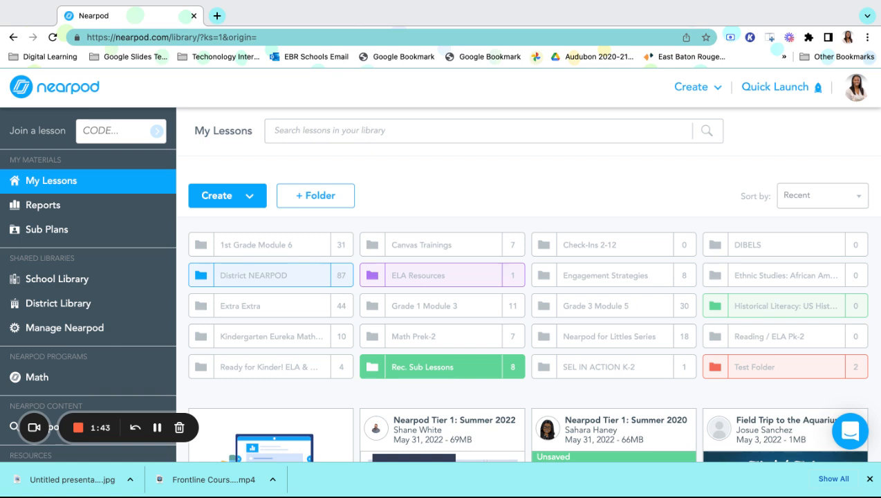
mouse_move(218, 319)
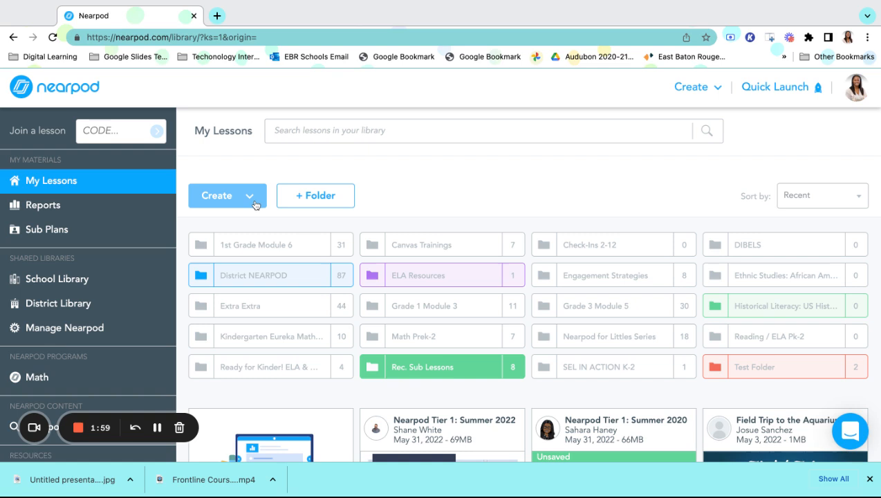
mouse_move(638, 107)
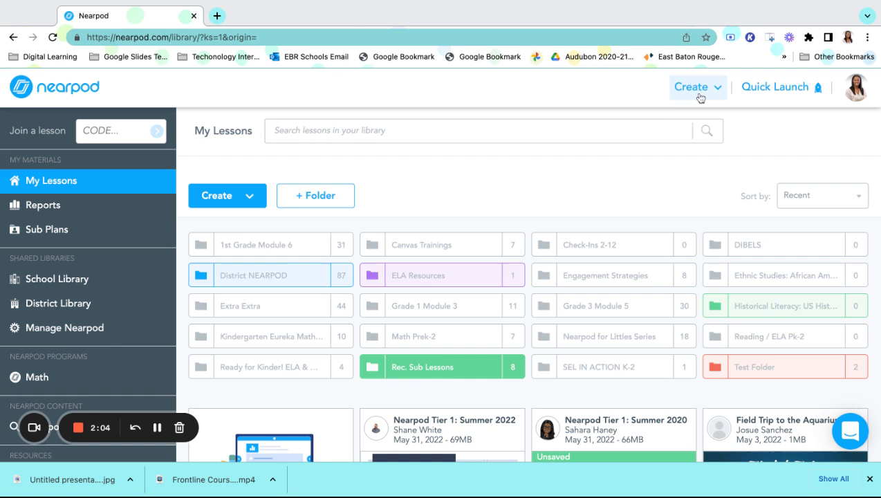
Show the Create dropdown listing Lesson, Video, Activity and Google Slides.
left_click(697, 86)
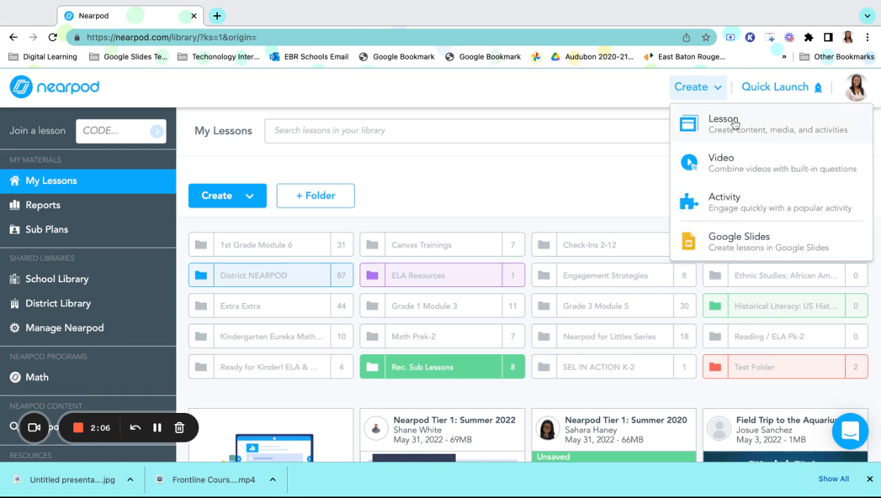
mouse_move(722, 164)
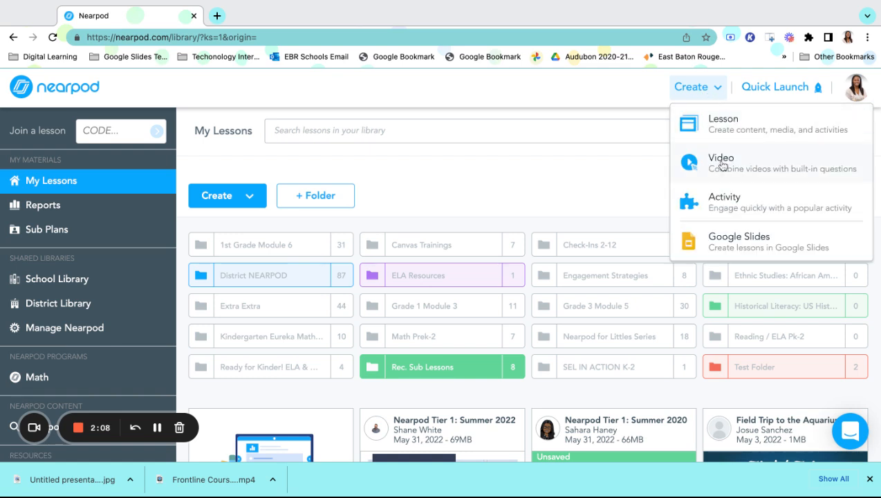
mouse_move(733, 205)
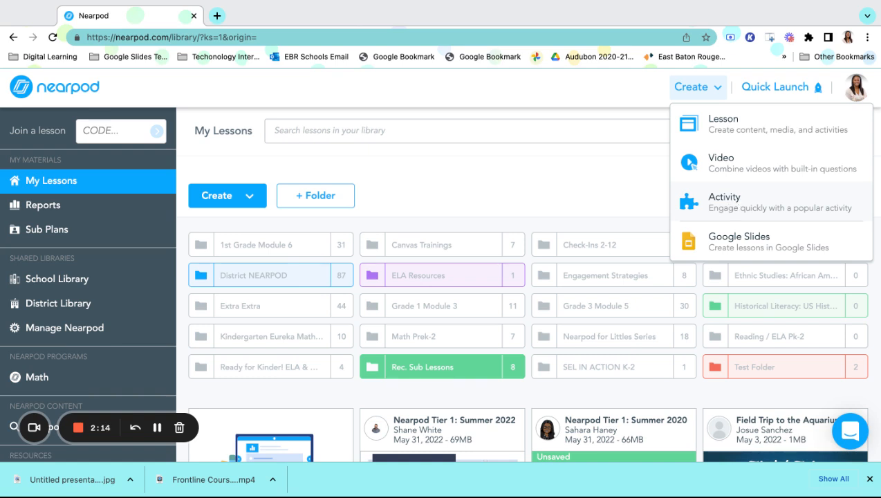
mouse_move(185, 245)
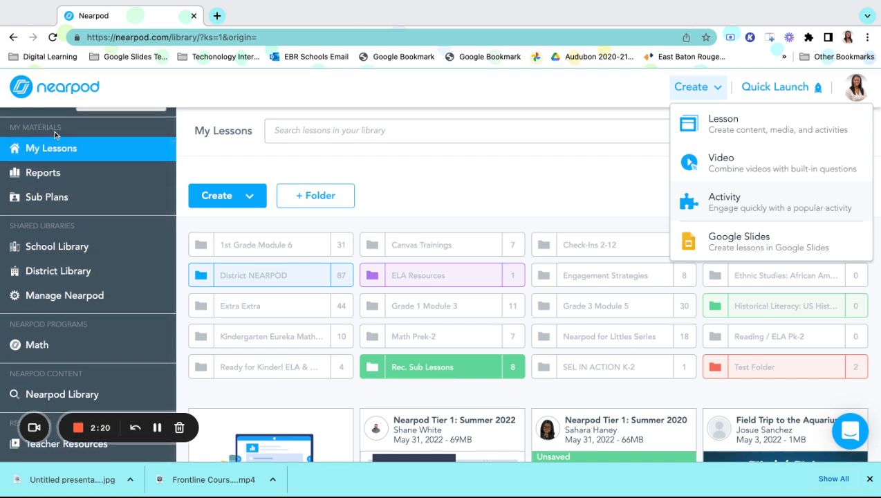
mouse_move(56, 246)
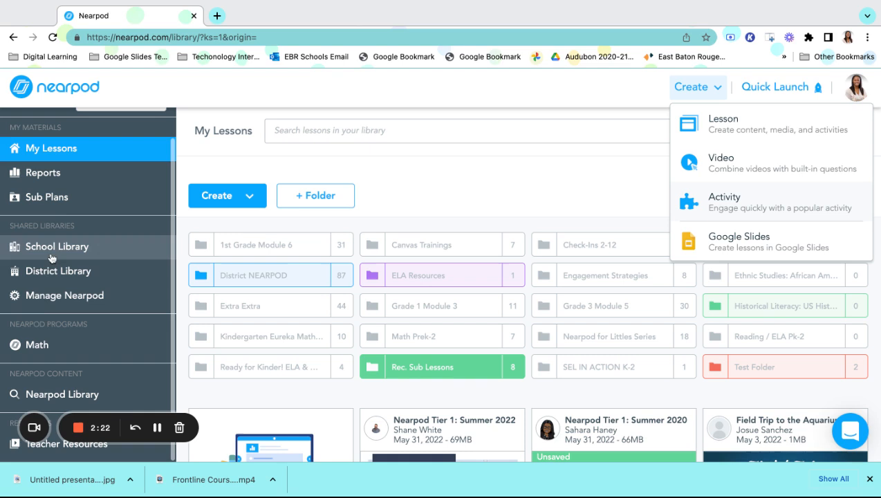
mouse_move(39, 403)
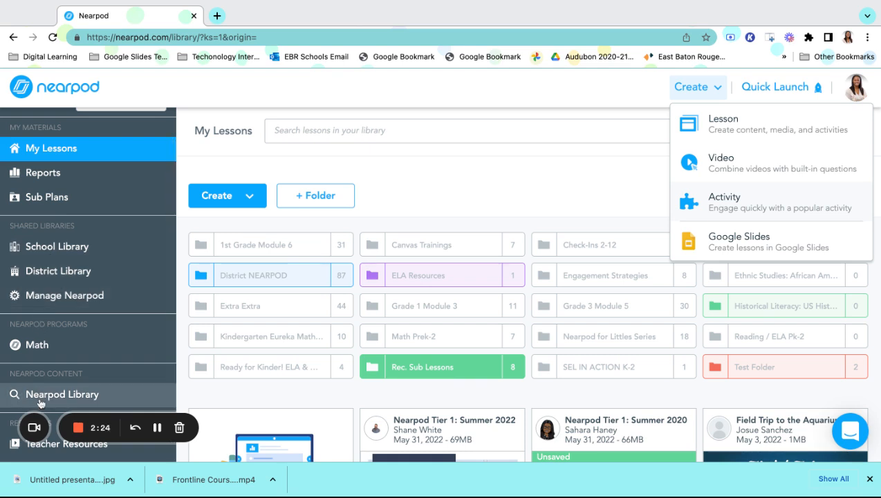
Open the Nearpod Library and scroll through its Featured tiles.
left_click(62, 394)
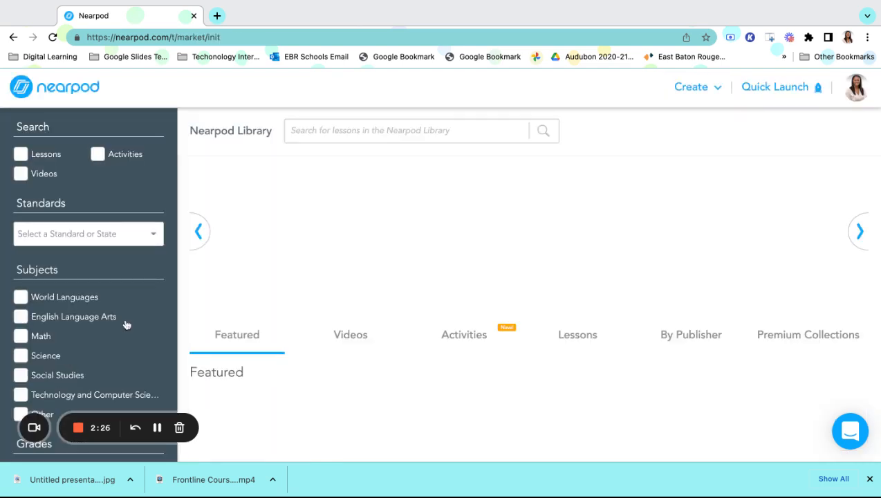
mouse_move(354, 222)
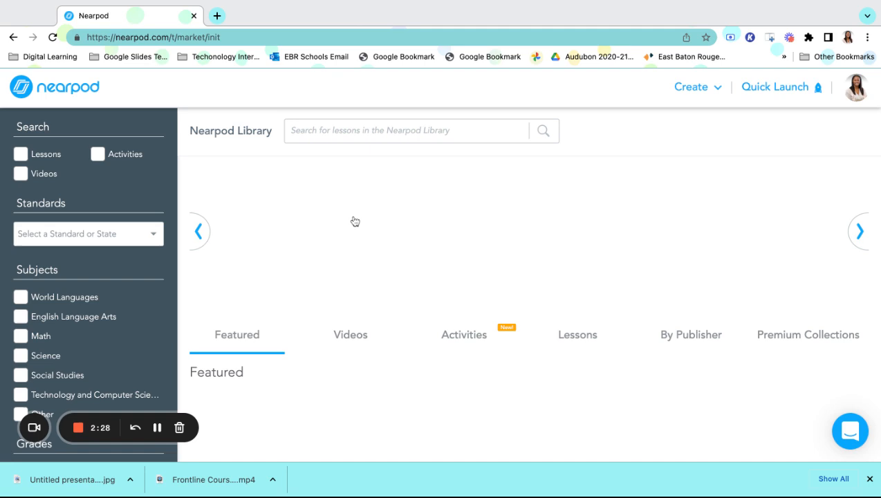
mouse_move(291, 273)
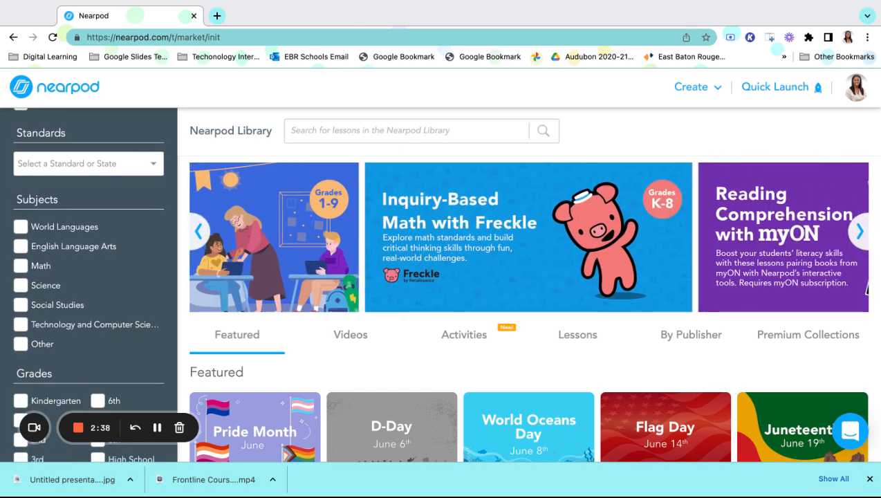
left_click(860, 231)
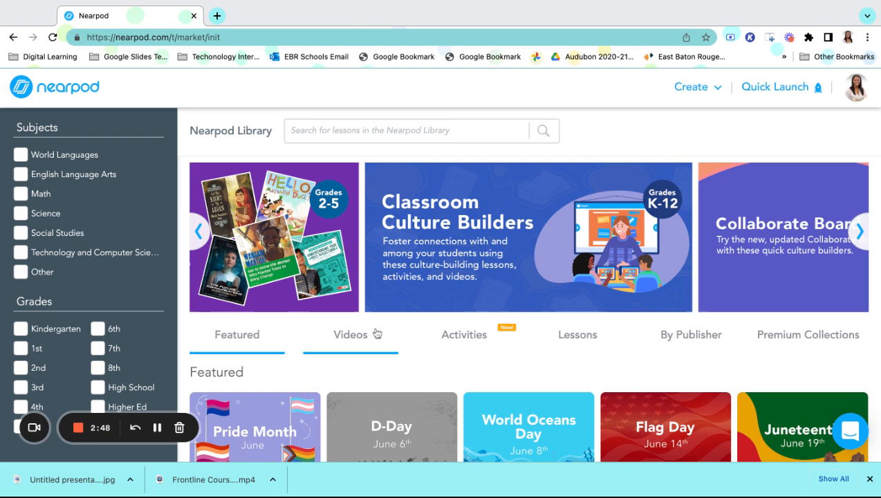
scroll("down", 3)
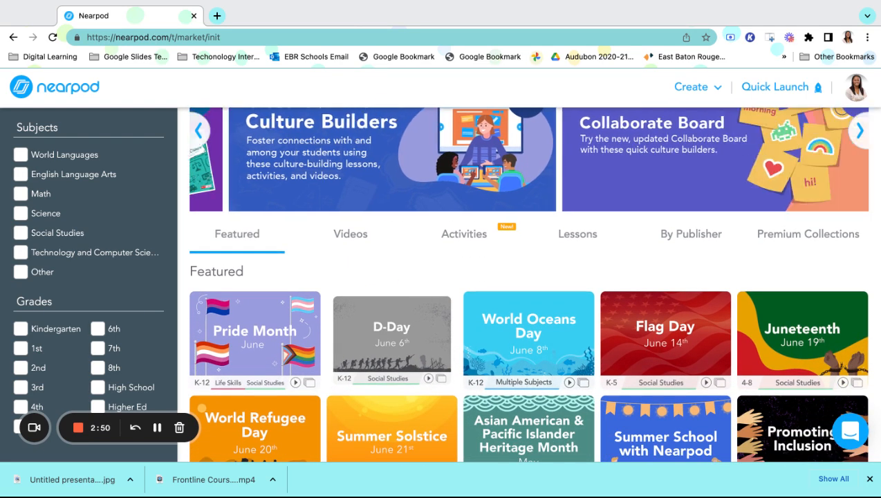
scroll("down", 3)
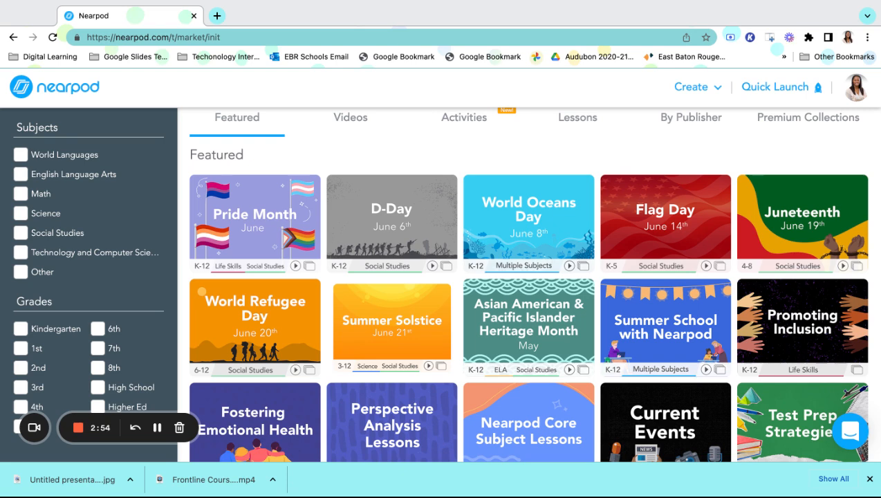
scroll("down", 3)
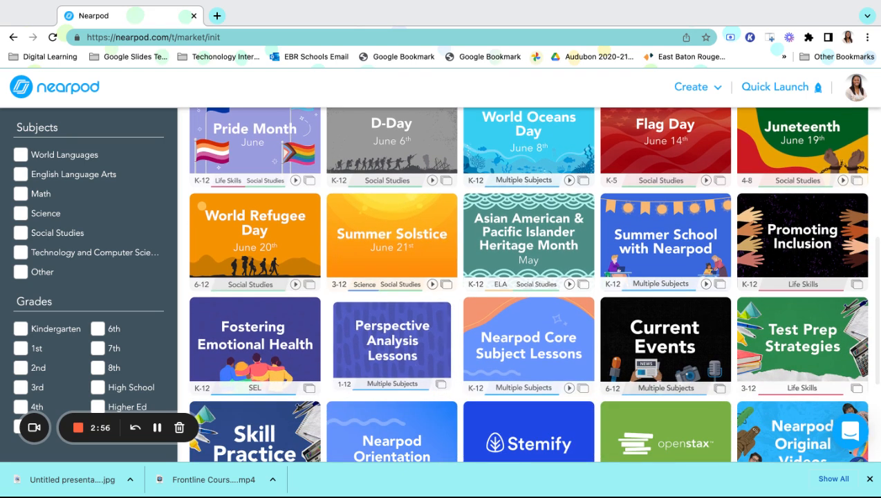
scroll("up", 3)
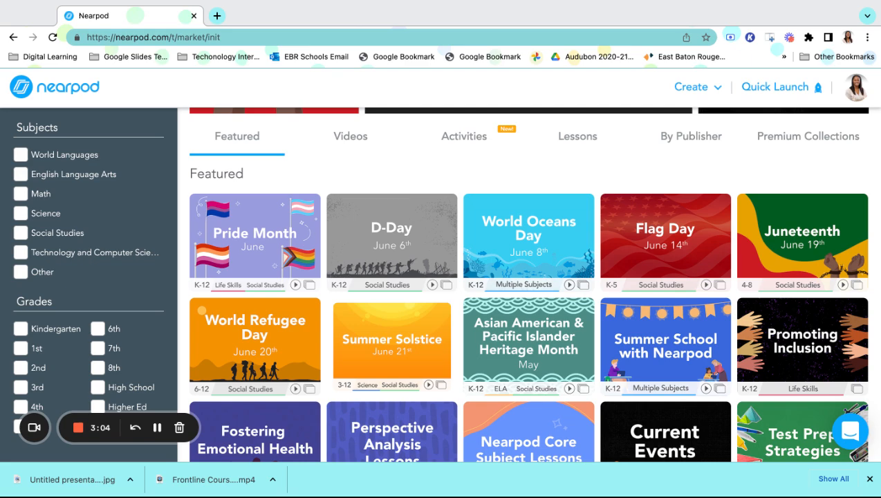
scroll("down", 3)
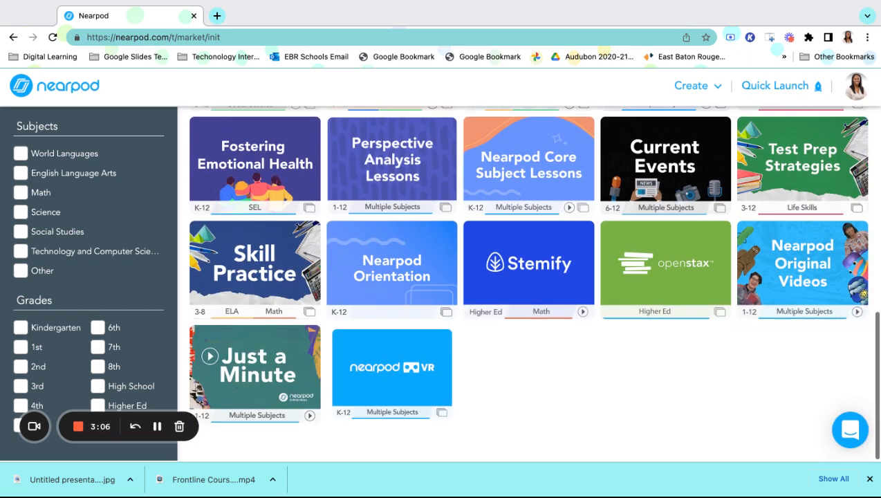
scroll("up", 3)
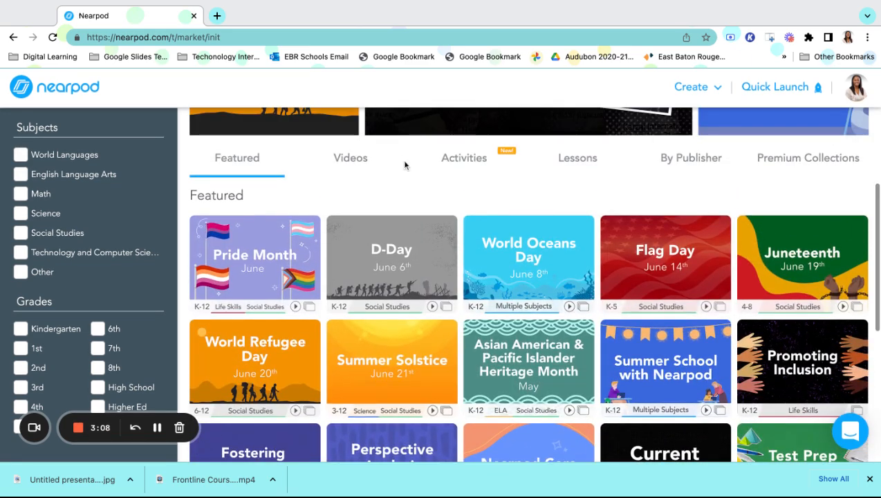
Browse the Videos, Activities, Lessons and By Publisher collections.
left_click(350, 158)
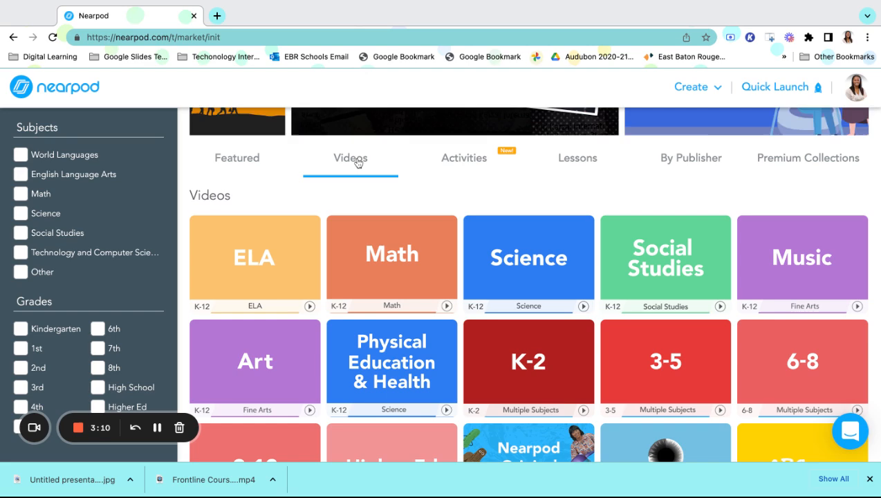
left_click(463, 157)
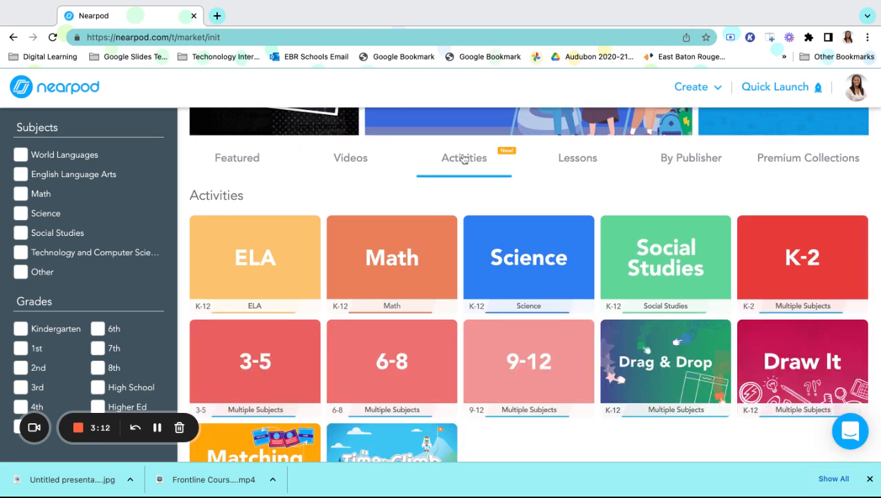
left_click(577, 157)
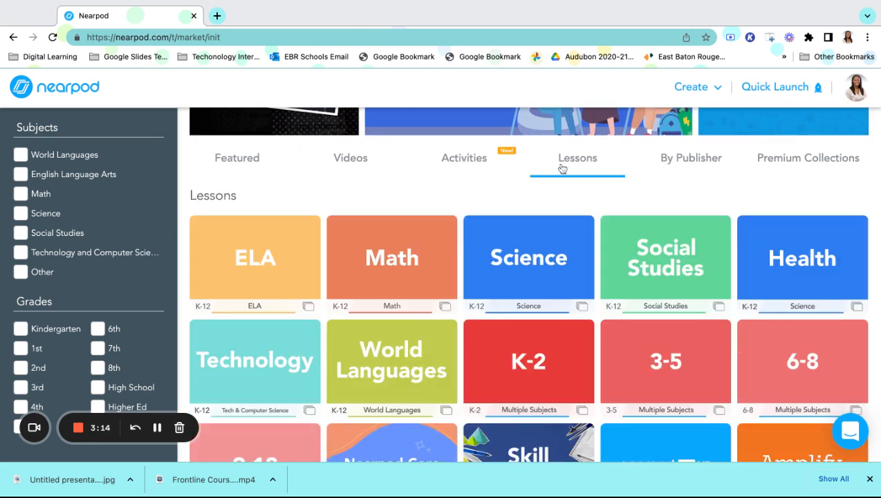
left_click(690, 157)
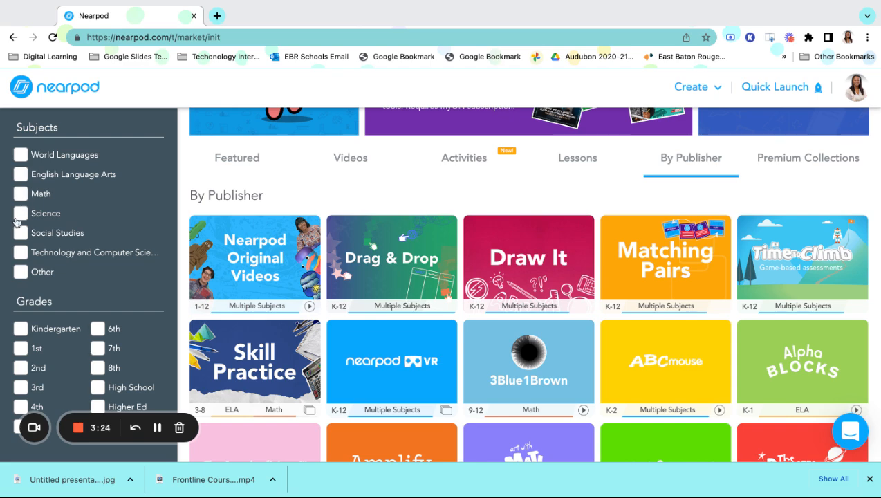
Filter the library to Social Studies and 2nd grade, scrolling through the field-trip lessons.
left_click(21, 233)
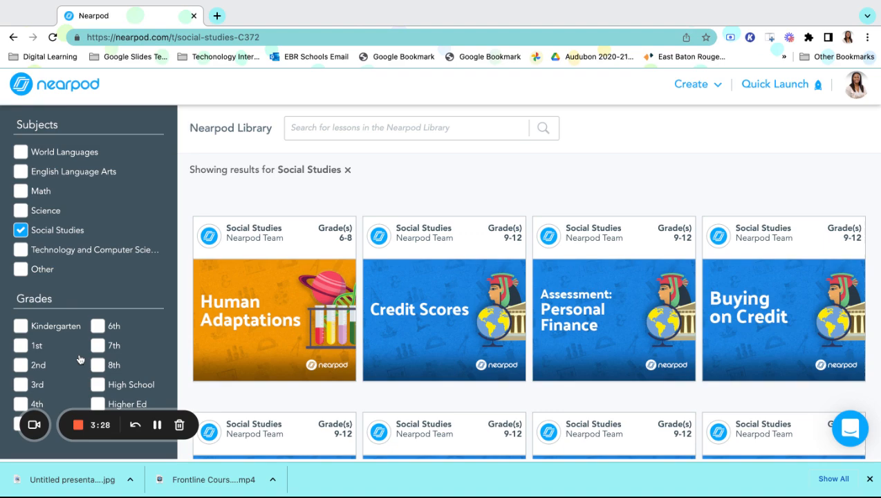
left_click(20, 367)
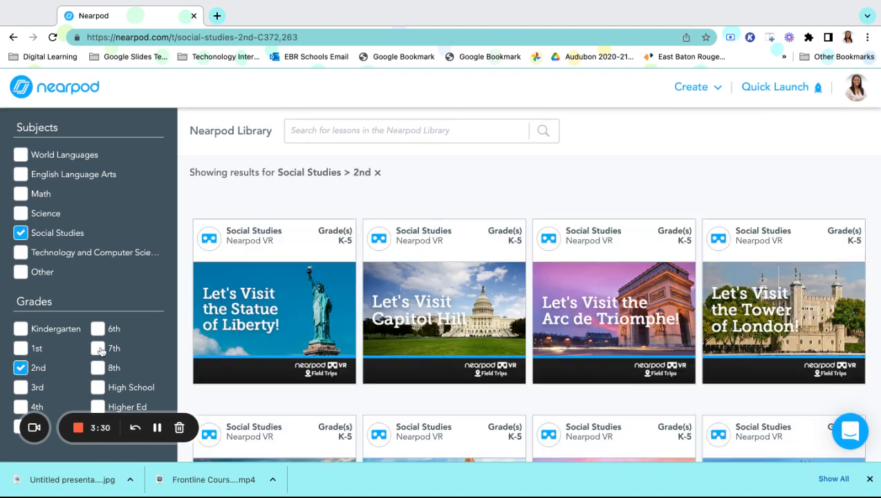
mouse_move(290, 182)
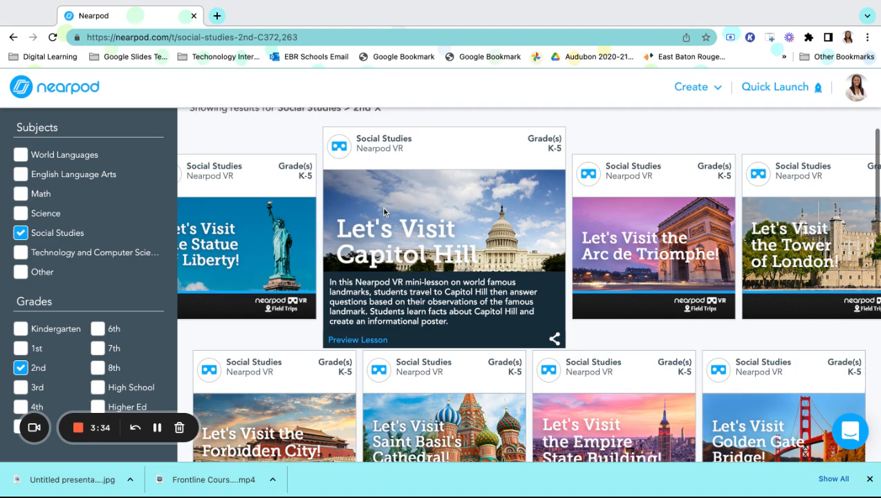
scroll("down", 3)
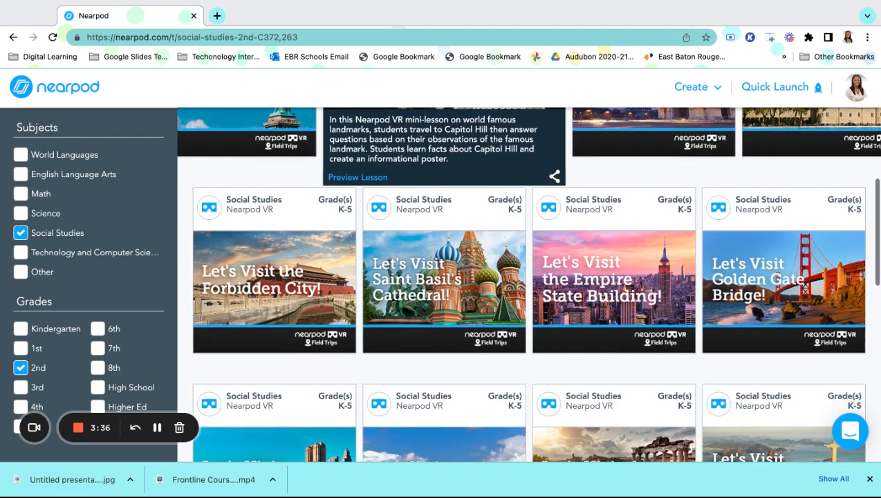
scroll("down", 3)
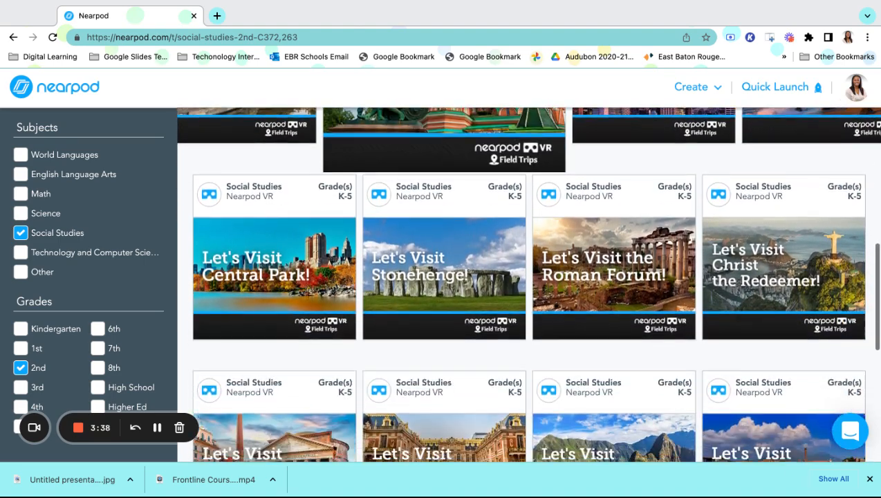
scroll("up", 3)
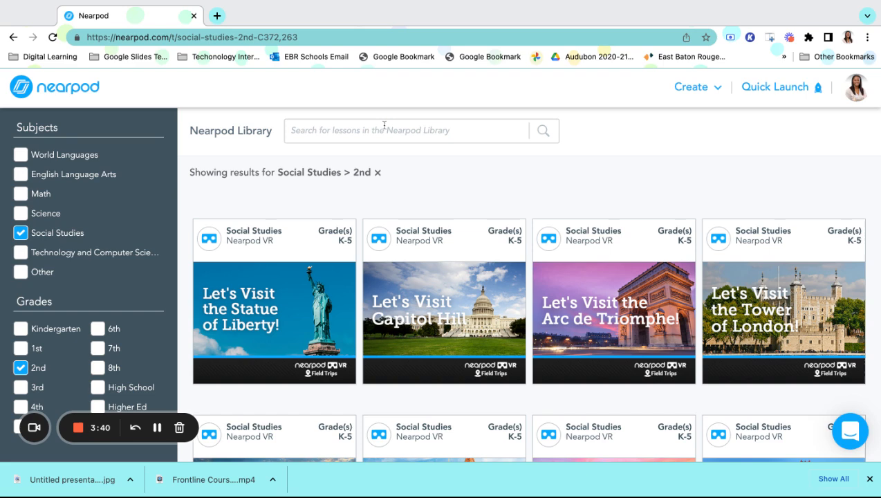
Search the library for 'flag' to list Flag Day and Recognize the US Flag.
type("f")
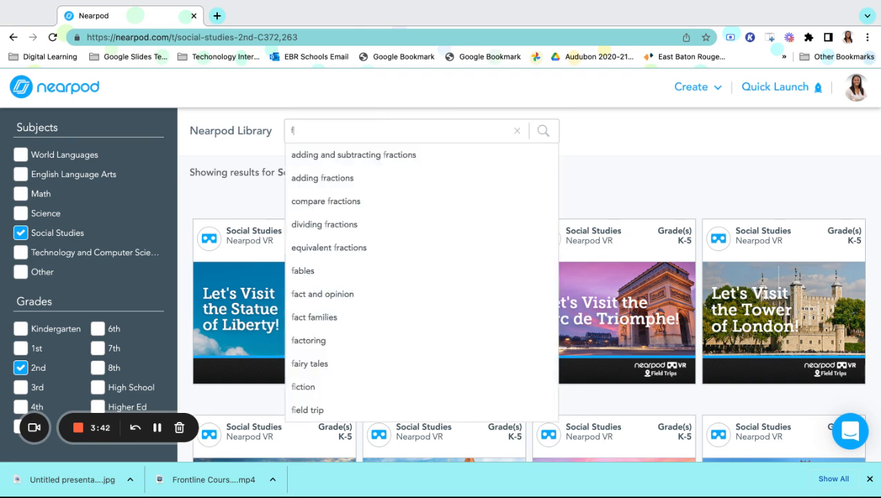
type("flag")
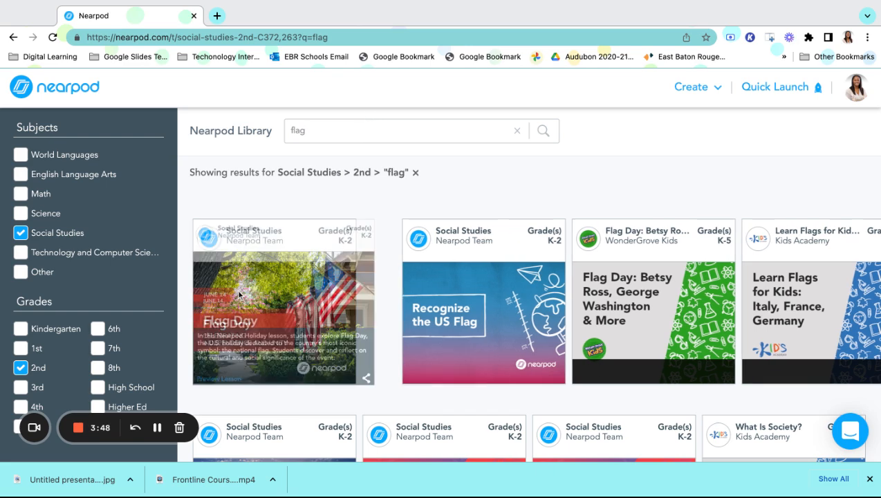
mouse_move(484, 297)
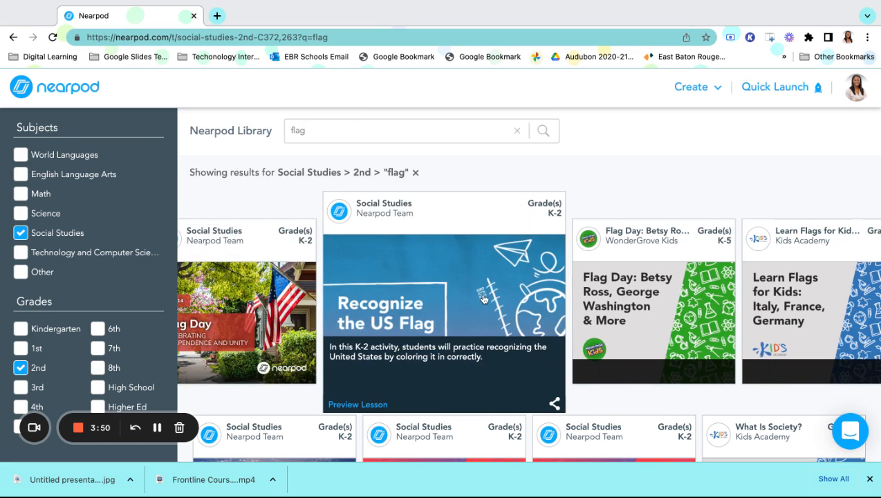
mouse_move(434, 333)
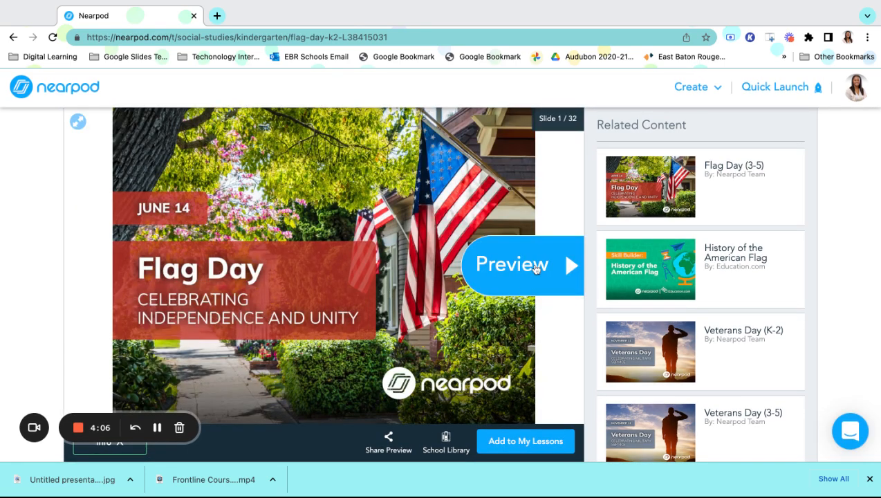
Preview the opening Flag Day slides, then add the lesson to My Lessons.
left_click(570, 265)
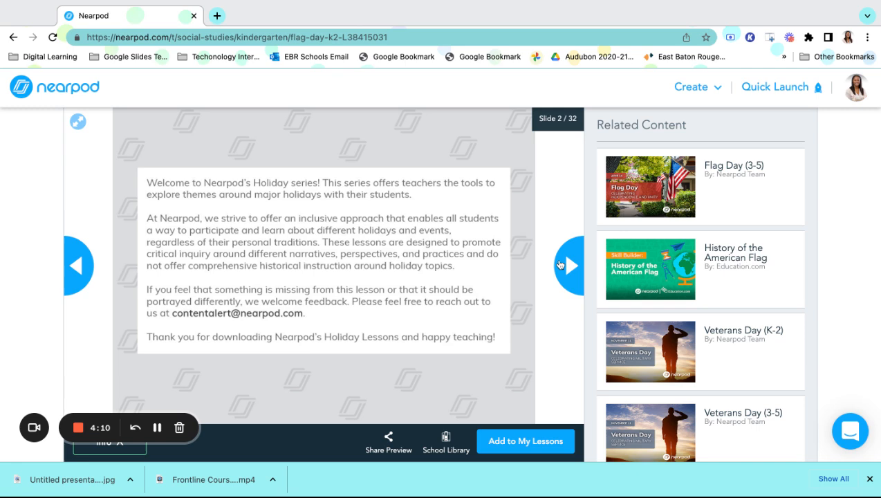
left_click(569, 266)
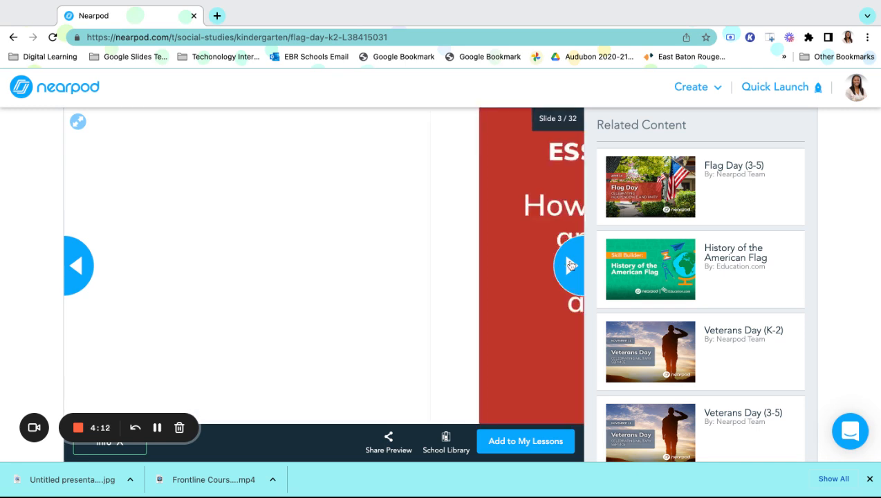
left_click(568, 265)
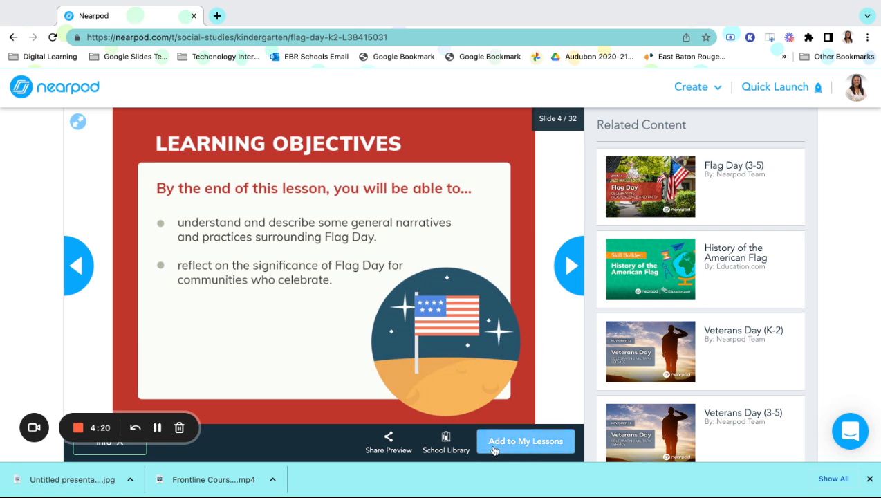
left_click(525, 441)
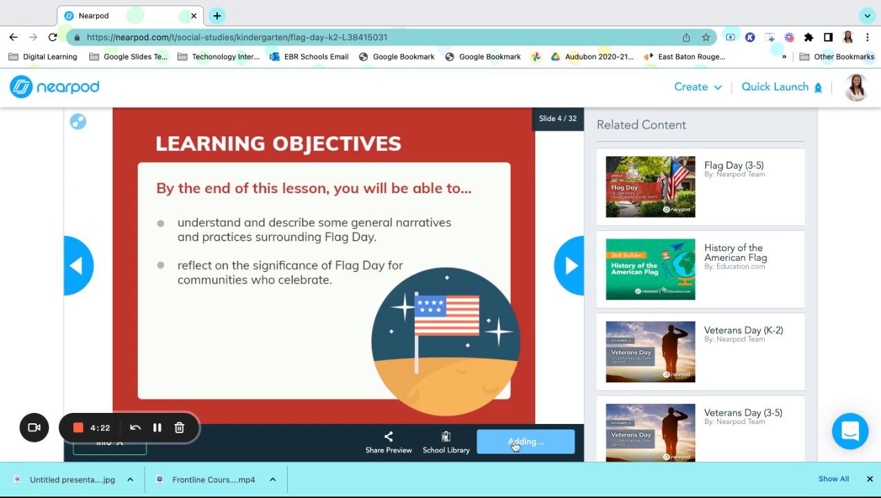
left_click(525, 441)
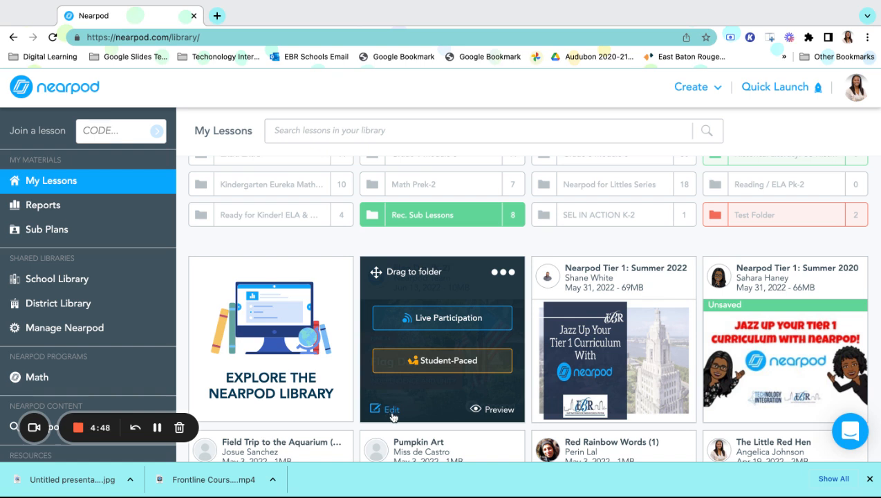
Choose Edit on the Flag Day lesson card, bringing up the duplicate-first warning.
left_click(387, 409)
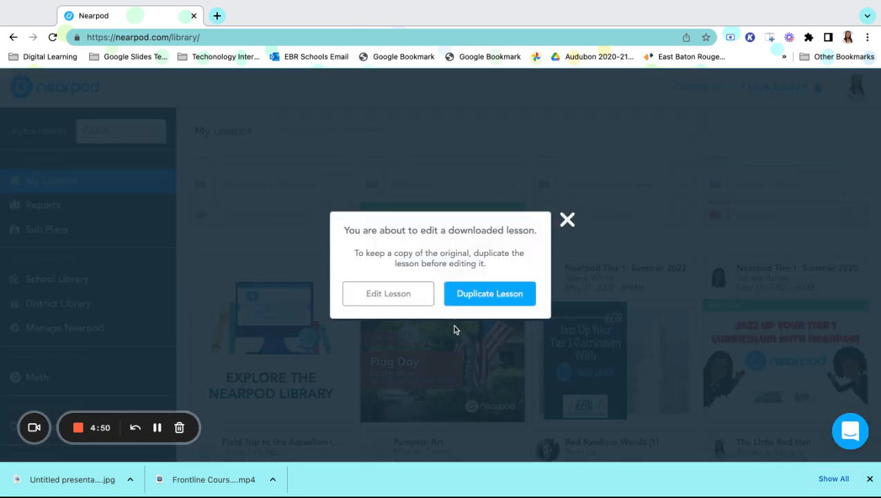
mouse_move(467, 310)
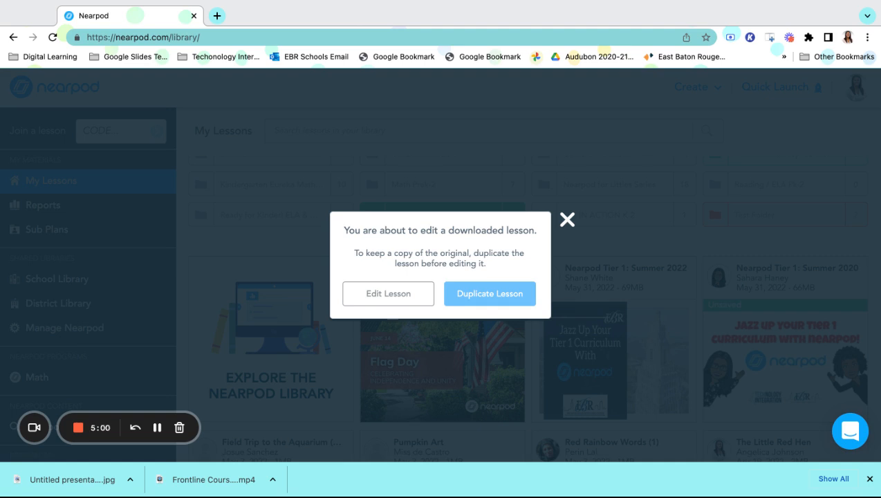
mouse_move(456, 297)
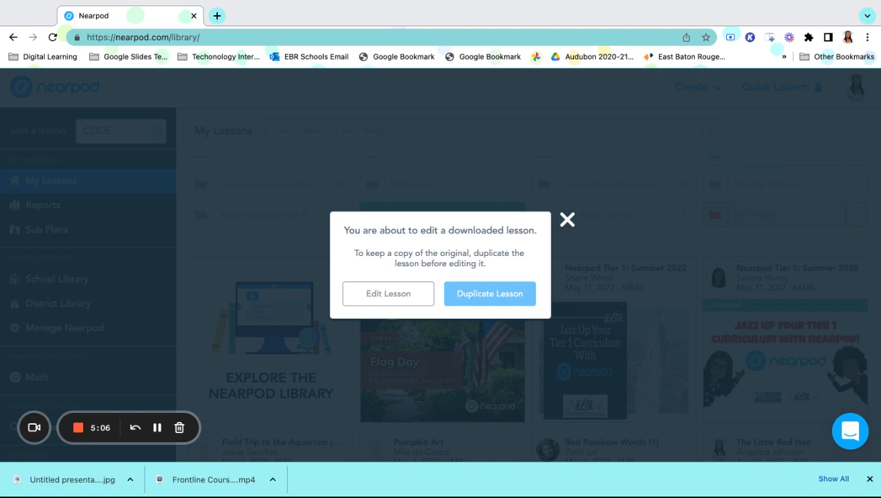
mouse_move(388, 293)
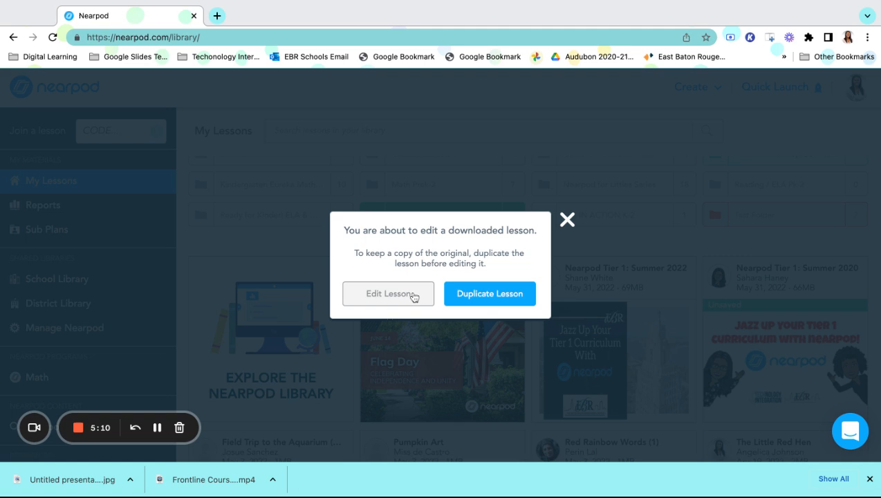
Edit the original Flag Day (K-2) lesson without a copy and scroll its slide grid.
left_click(388, 293)
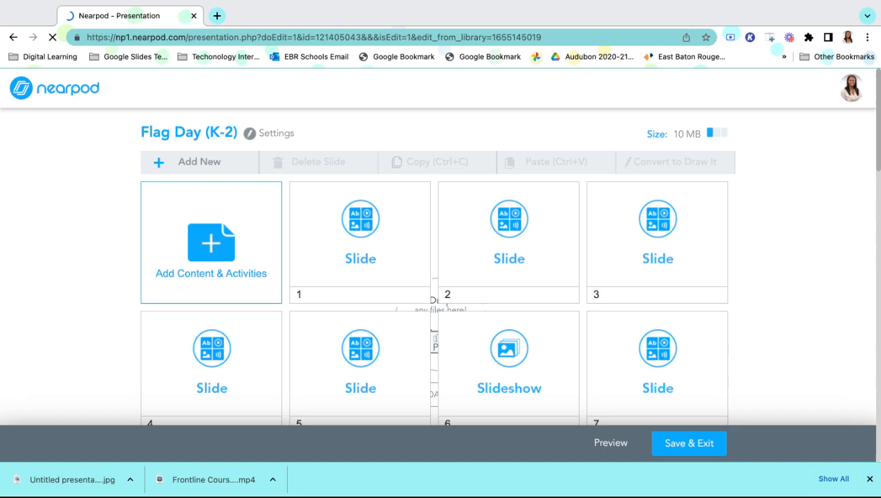
scroll("down", 3)
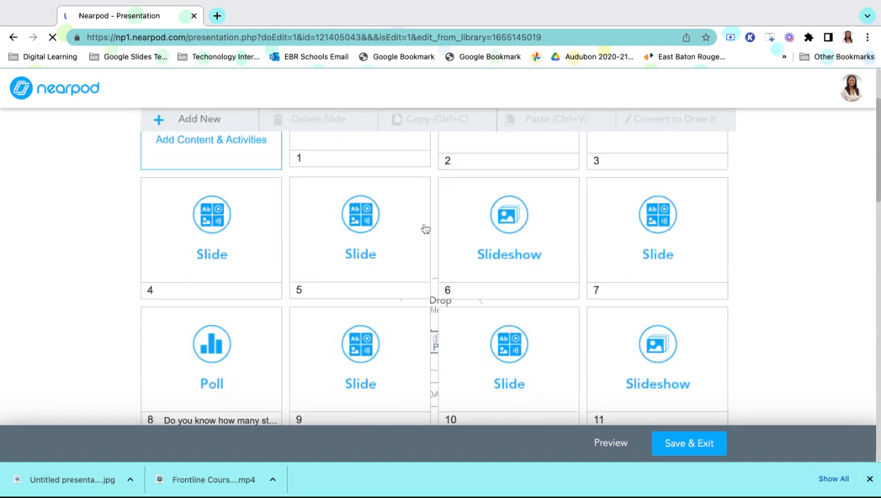
scroll("down", 3)
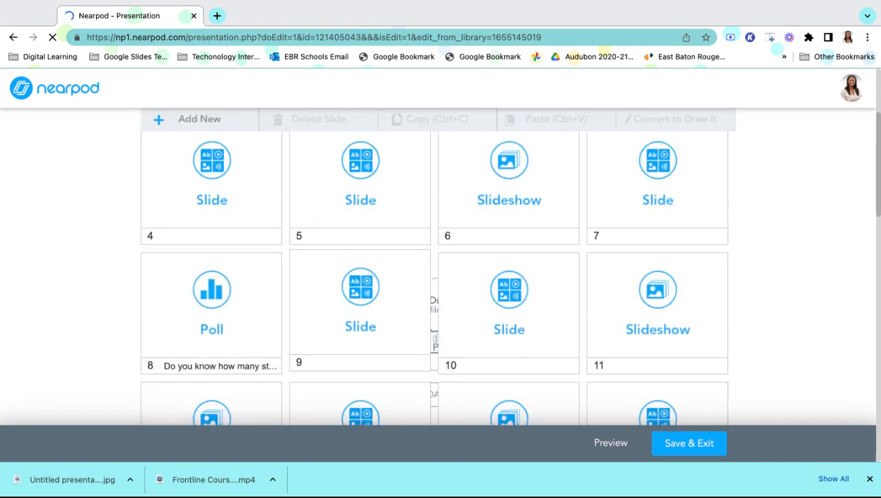
scroll("down", 3)
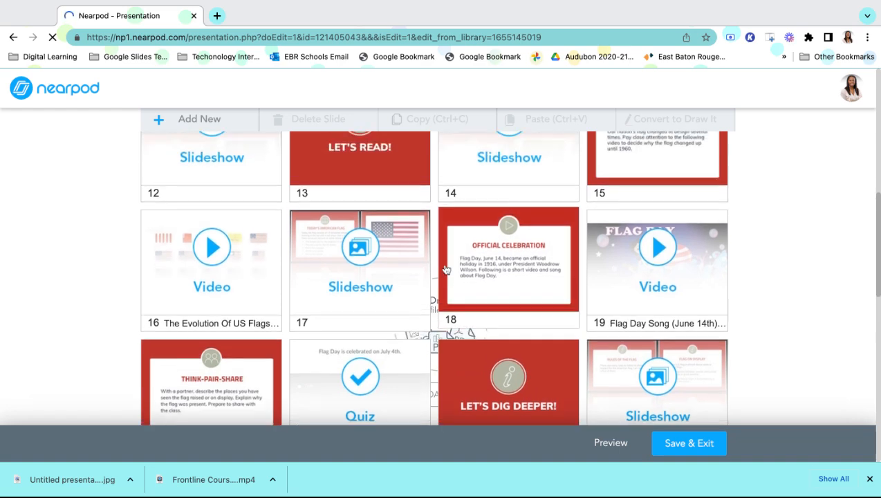
scroll("up", 3)
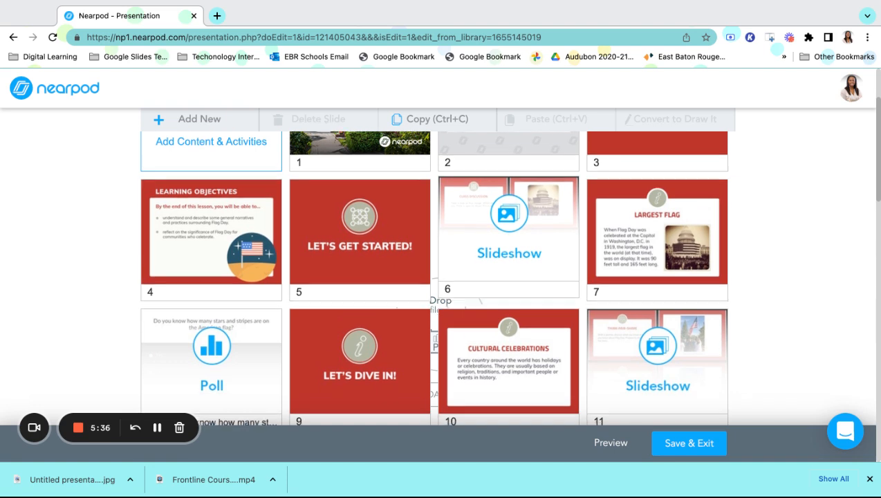
scroll("down", 3)
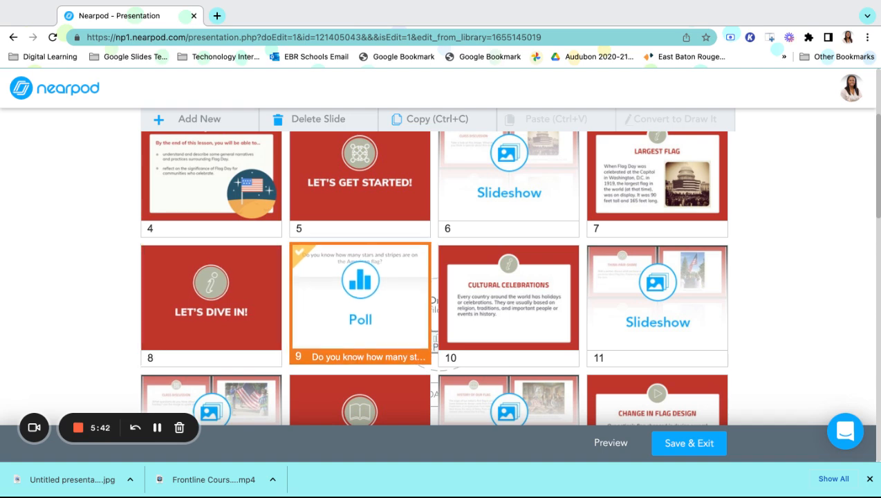
scroll("down", 3)
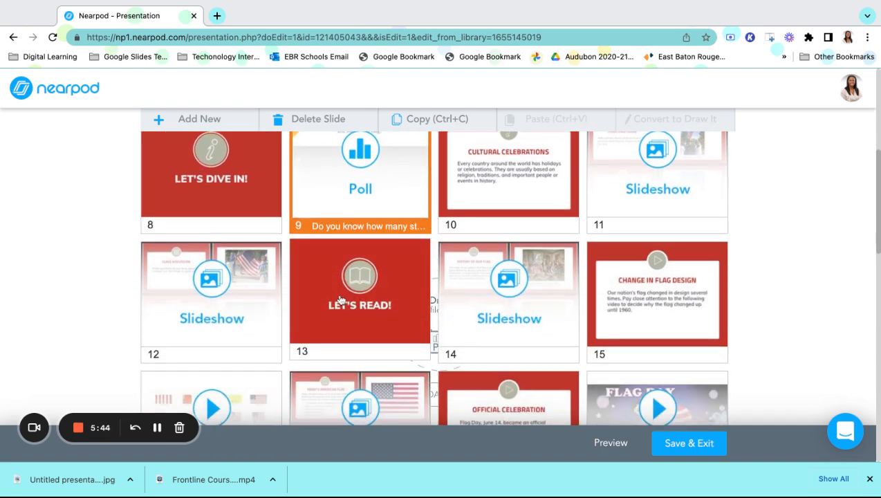
scroll("down", 3)
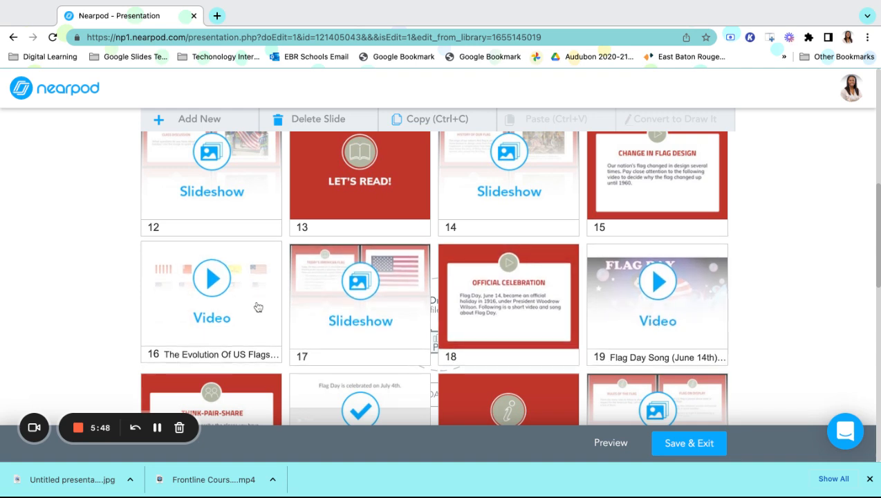
Delete the Flag Day Song video slide, then Save & Exit.
left_click(657, 301)
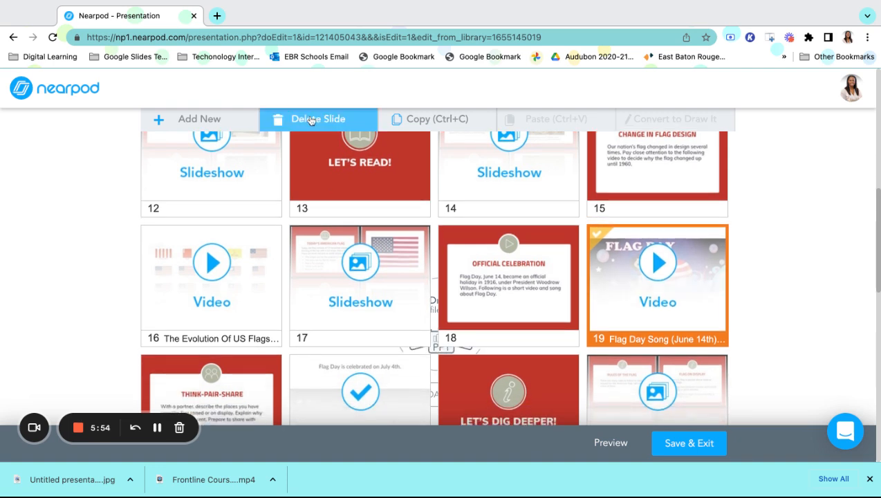
left_click(318, 118)
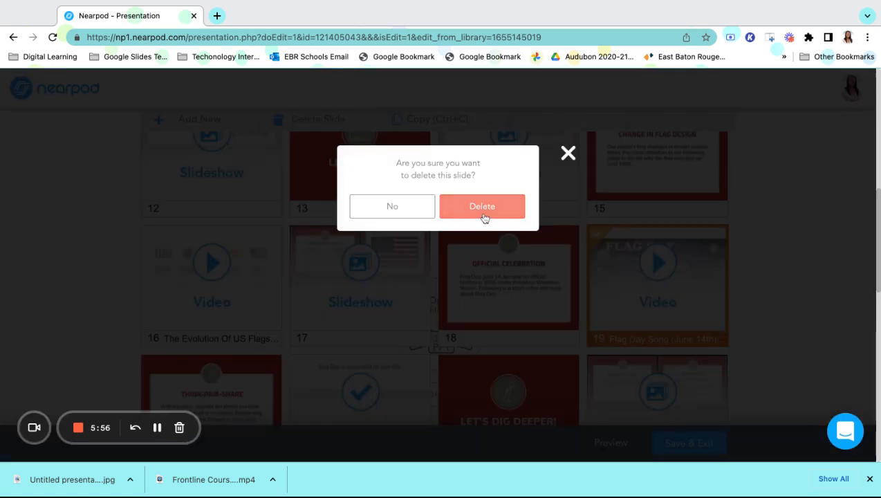
left_click(482, 206)
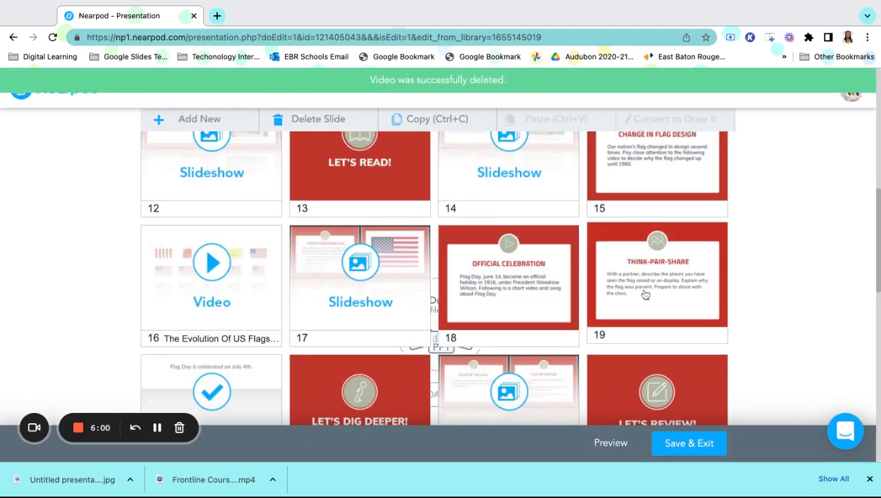
scroll("down", 3)
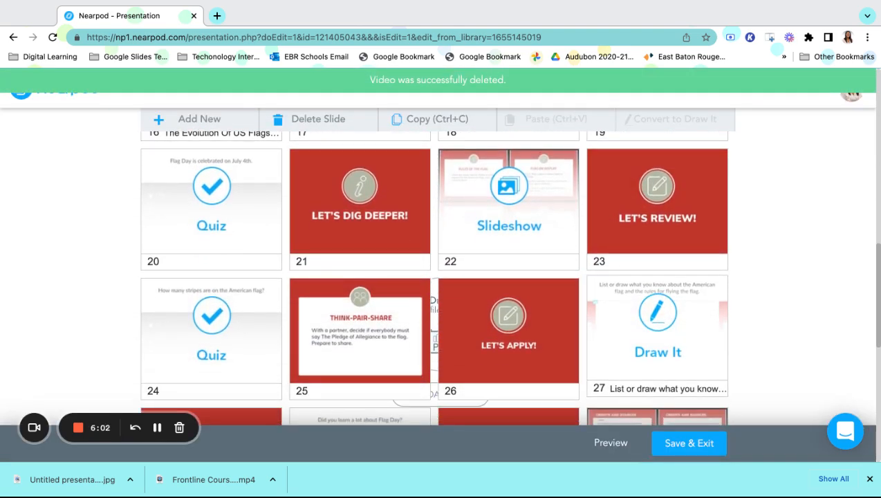
scroll("down", 3)
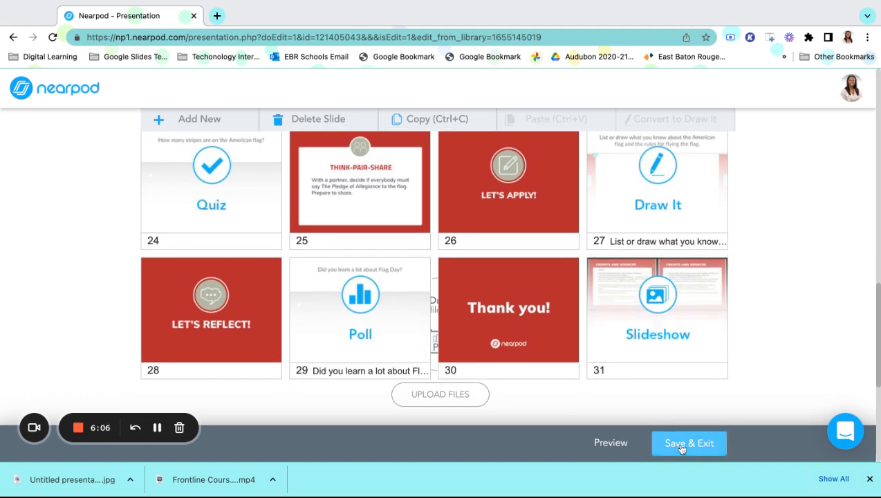
left_click(689, 444)
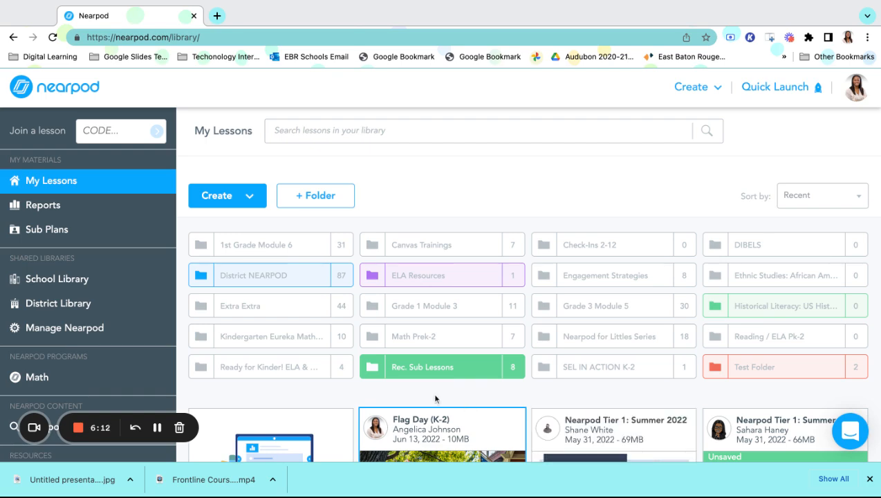
scroll("down", 3)
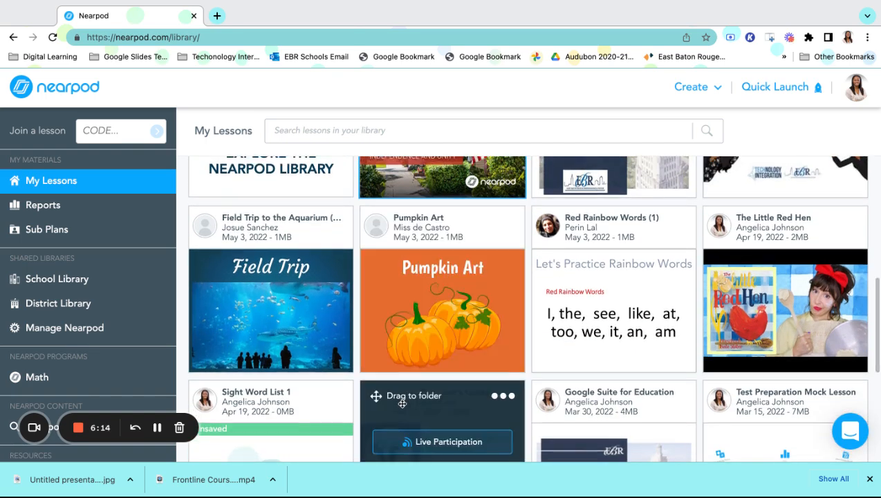
scroll("up", 3)
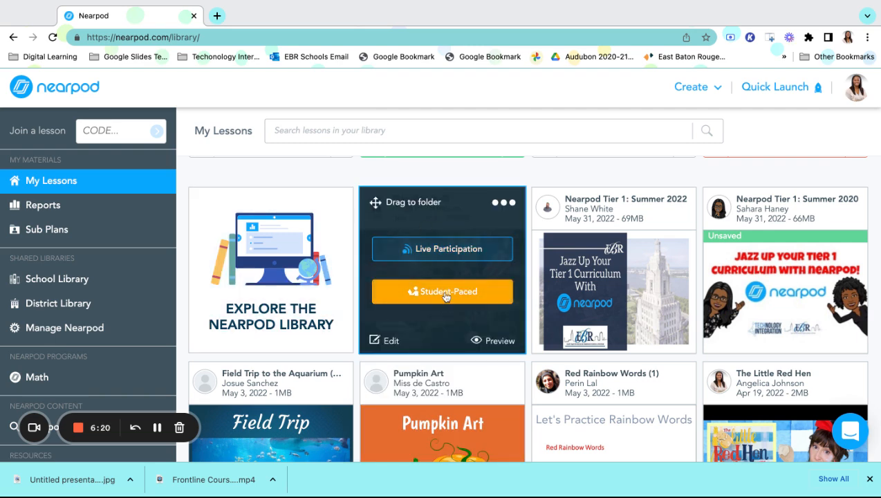
mouse_move(442, 248)
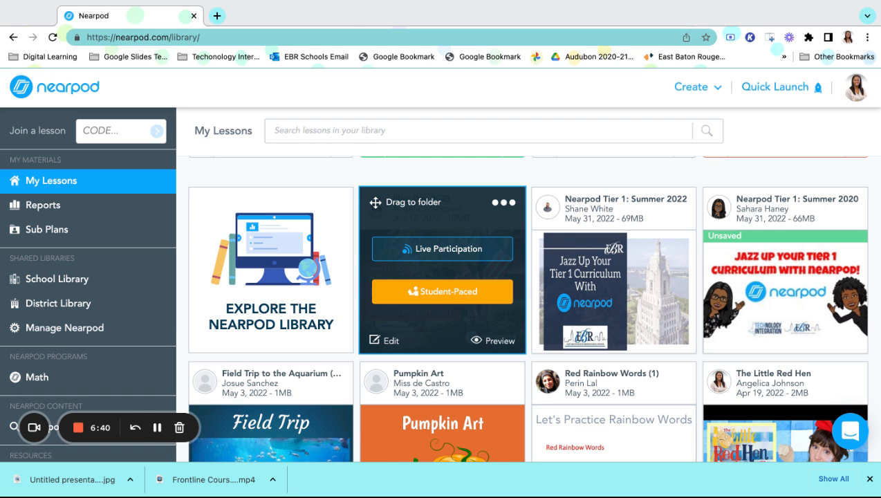
mouse_move(436, 291)
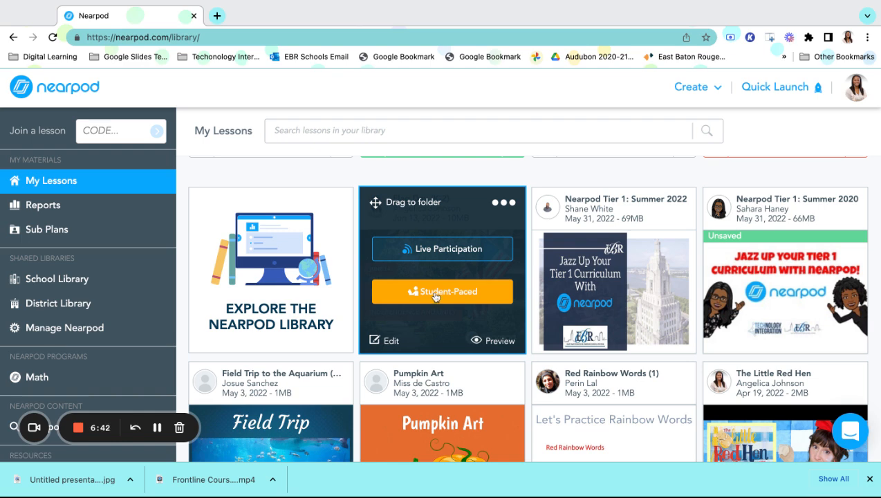
Launch Flag Day student-paced with code BY5CF valid June 13–15, 2022.
left_click(441, 292)
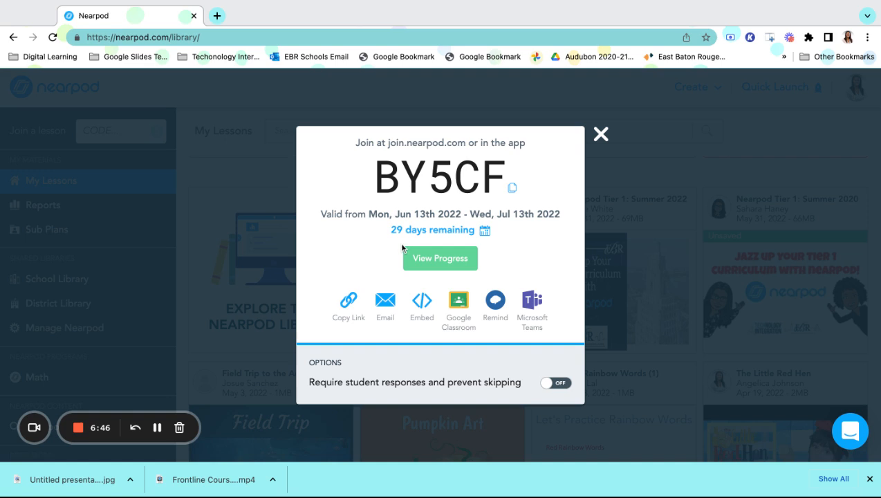
mouse_move(432, 230)
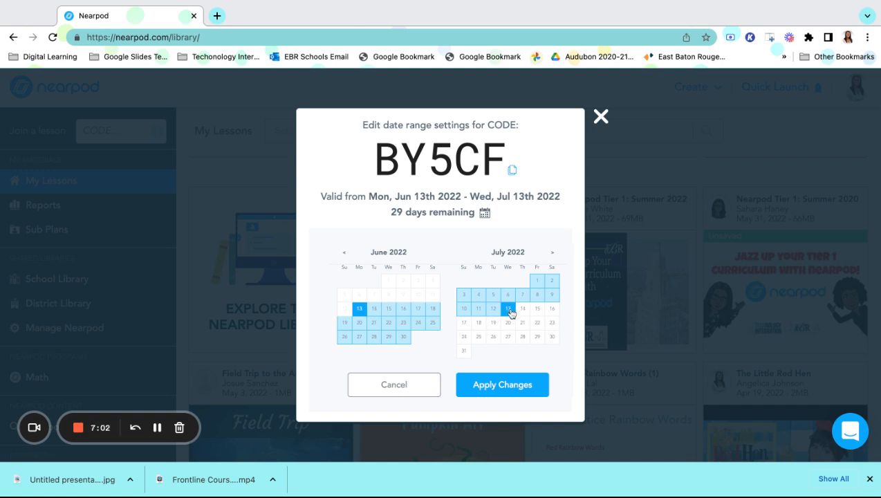
left_click(388, 308)
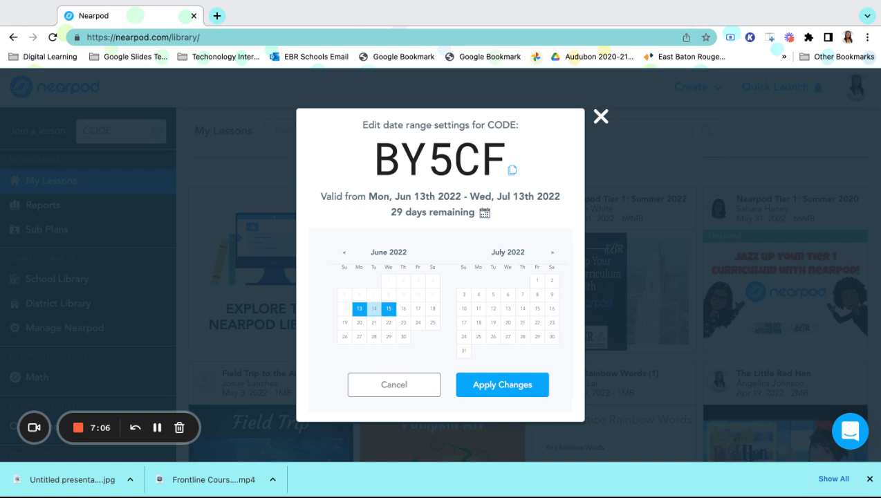
mouse_move(359, 308)
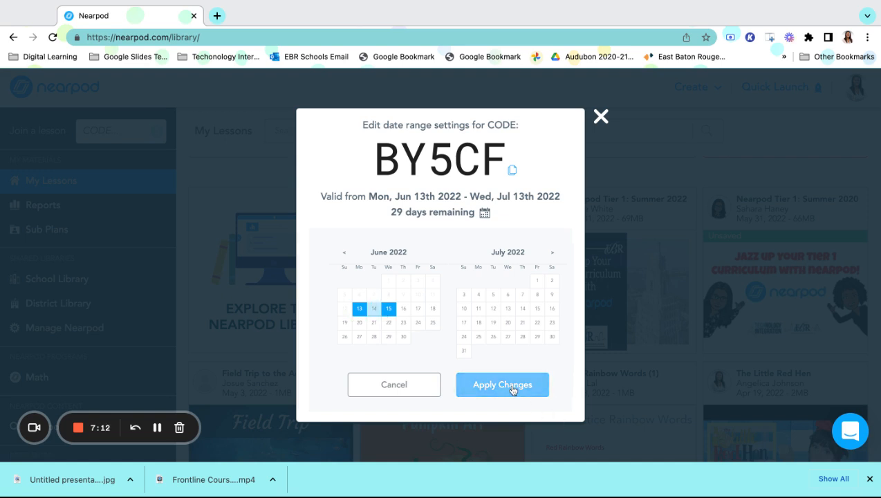
left_click(502, 384)
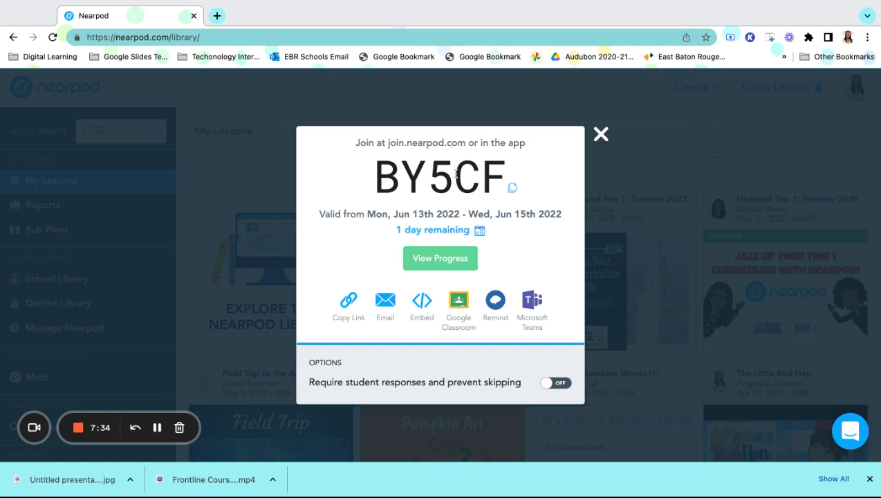
mouse_move(440, 259)
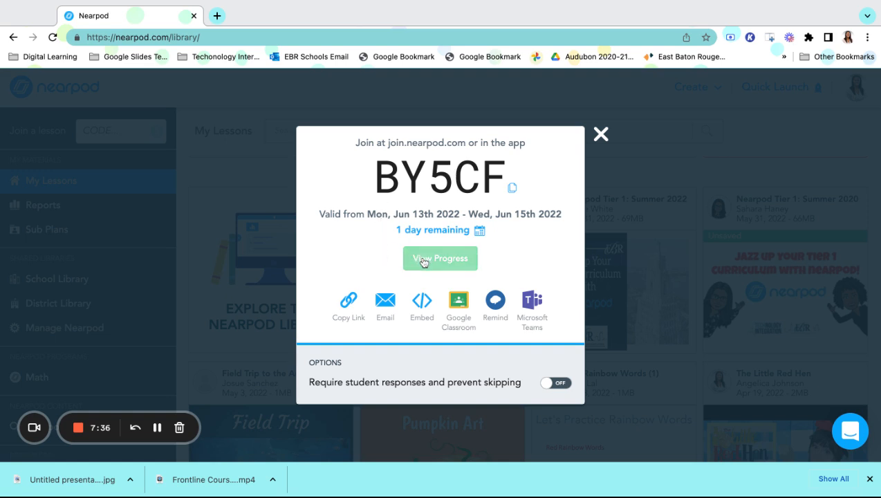
Open the BY5CF progress report and its student list, still awaiting students.
left_click(440, 258)
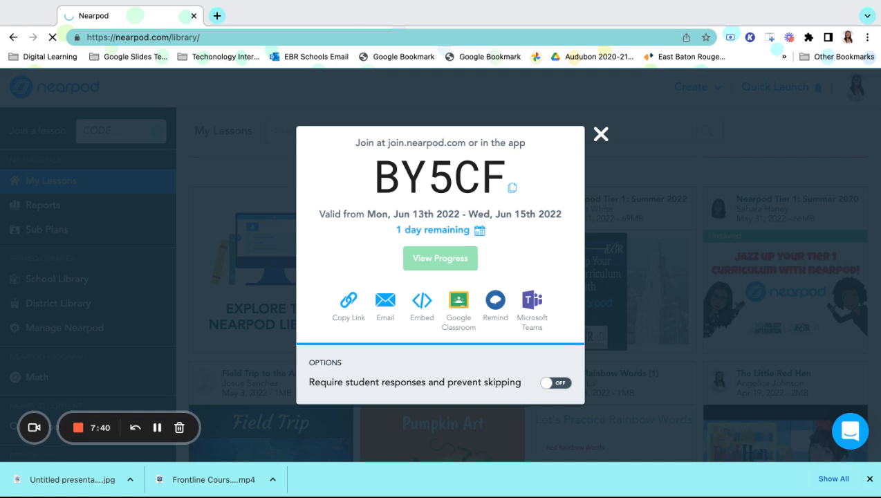
left_click(440, 258)
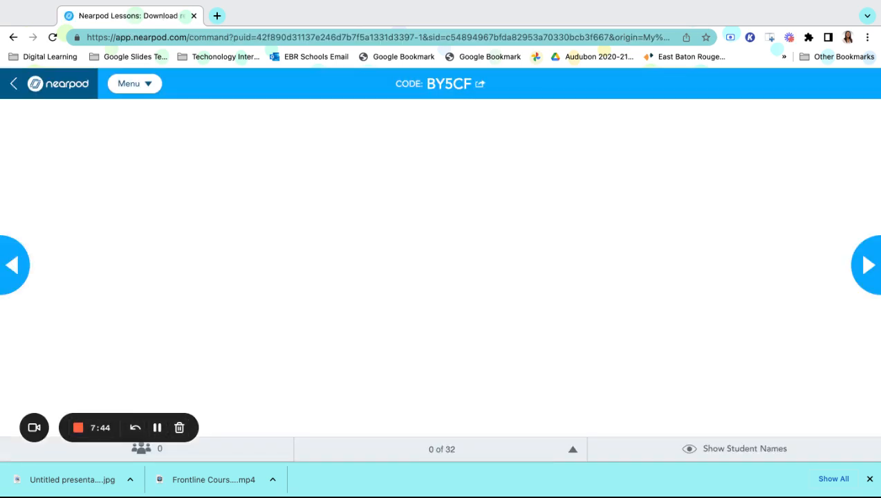
left_click(868, 265)
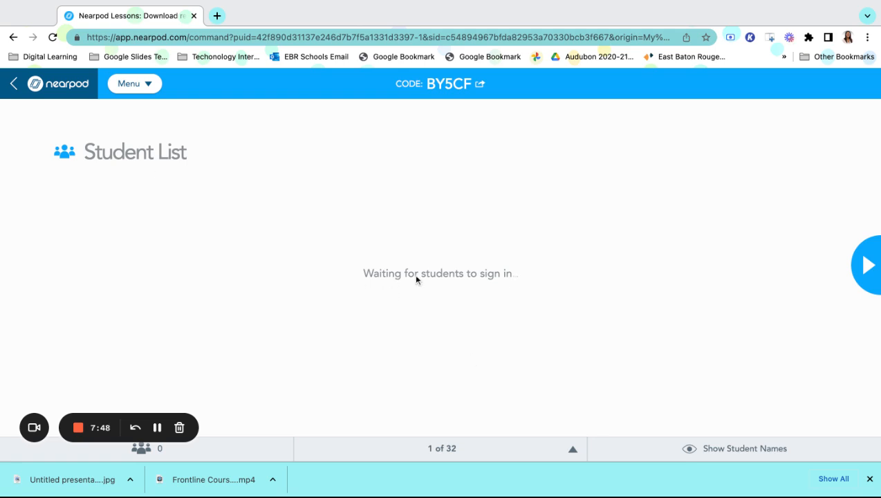
mouse_move(471, 281)
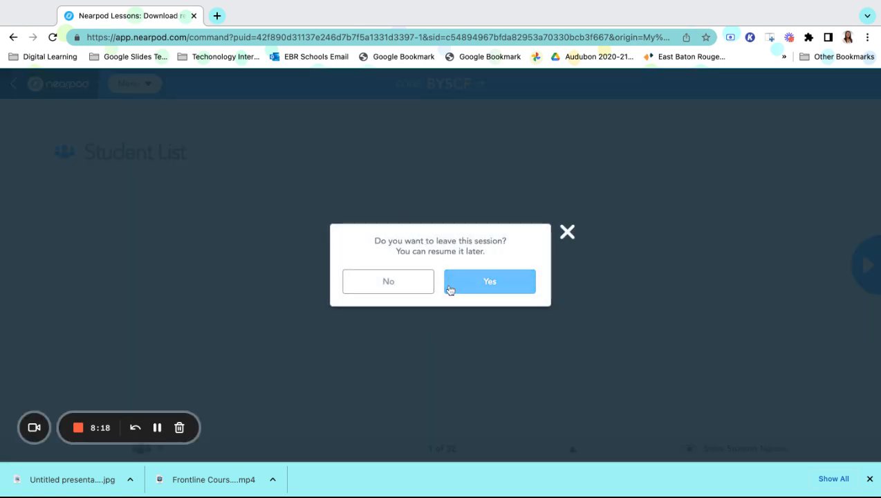
Confirm leaving the session and open the Flag Day card's extra options menu.
left_click(490, 281)
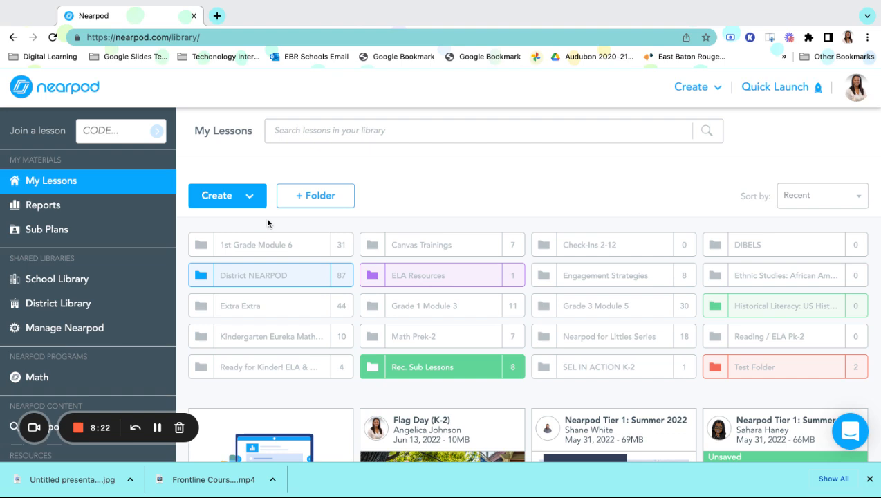
scroll("down", 3)
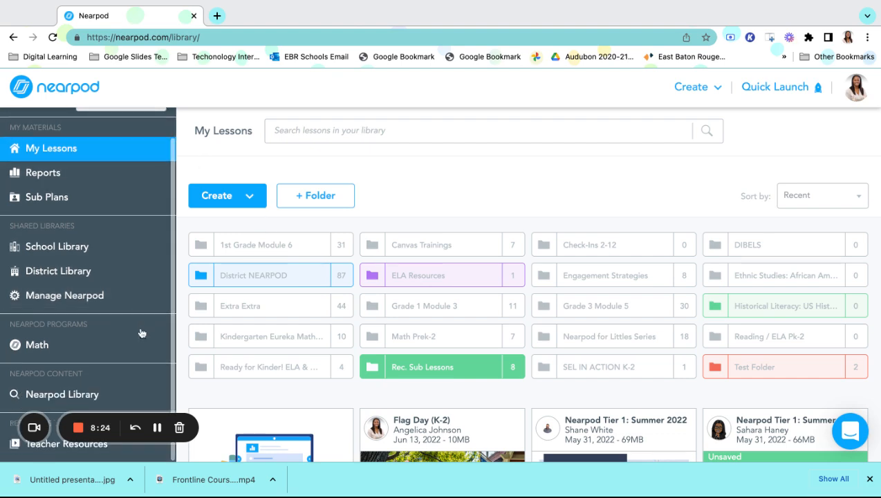
scroll("down", 3)
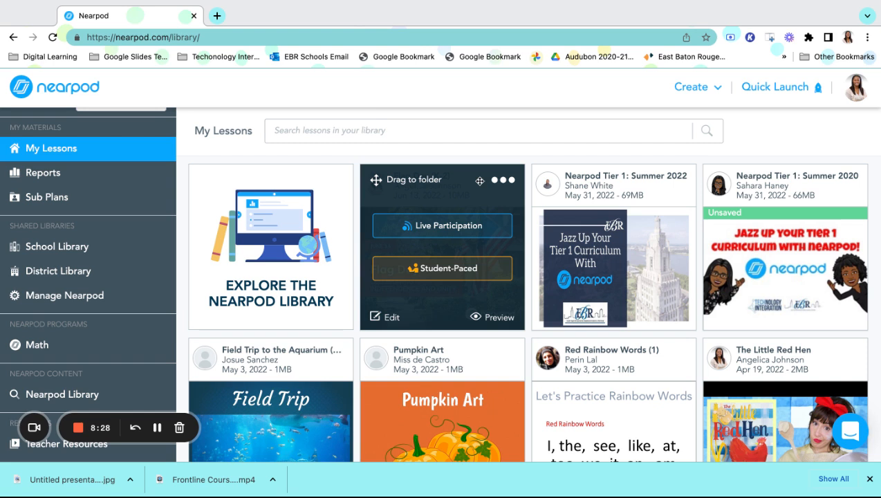
mouse_move(496, 181)
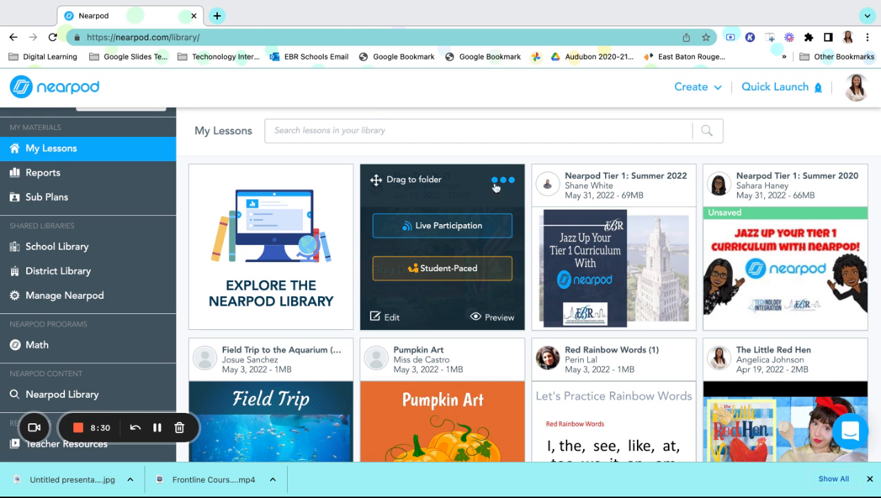
left_click(503, 180)
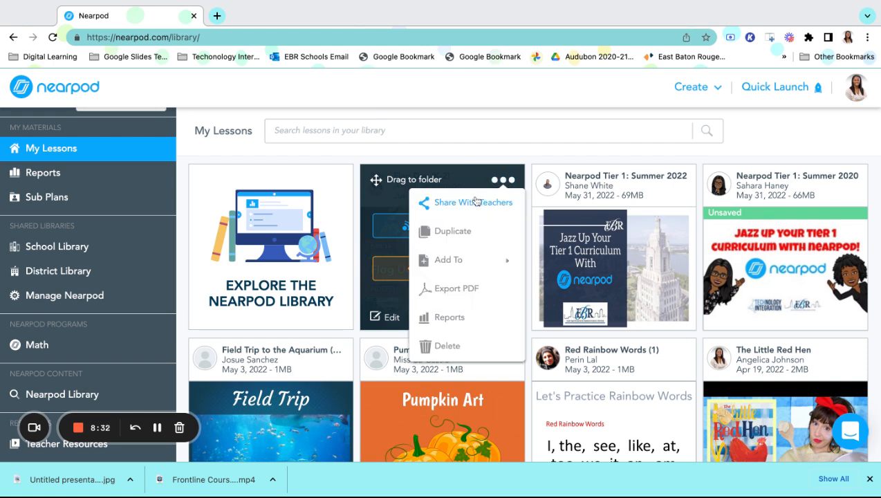
mouse_move(464, 222)
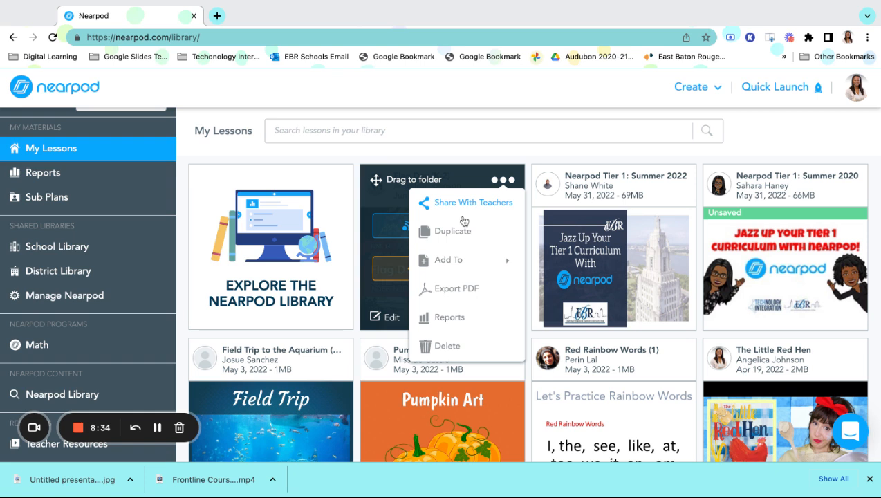
mouse_move(453, 231)
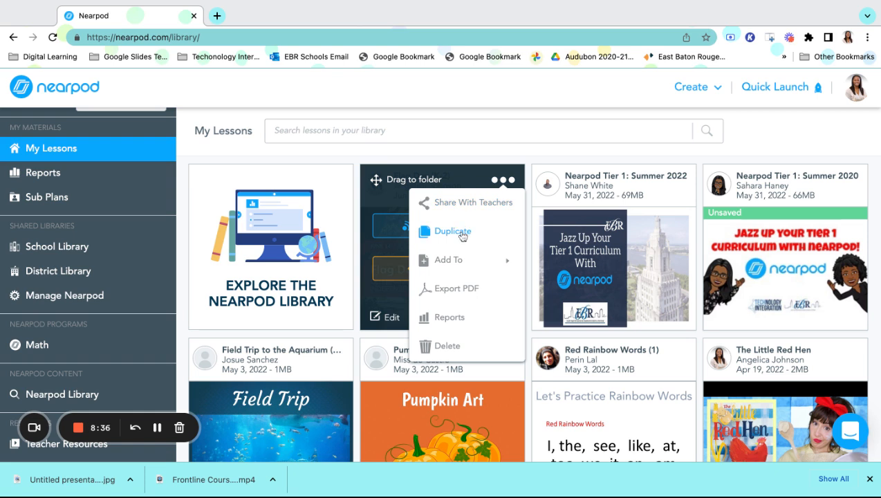
mouse_move(462, 231)
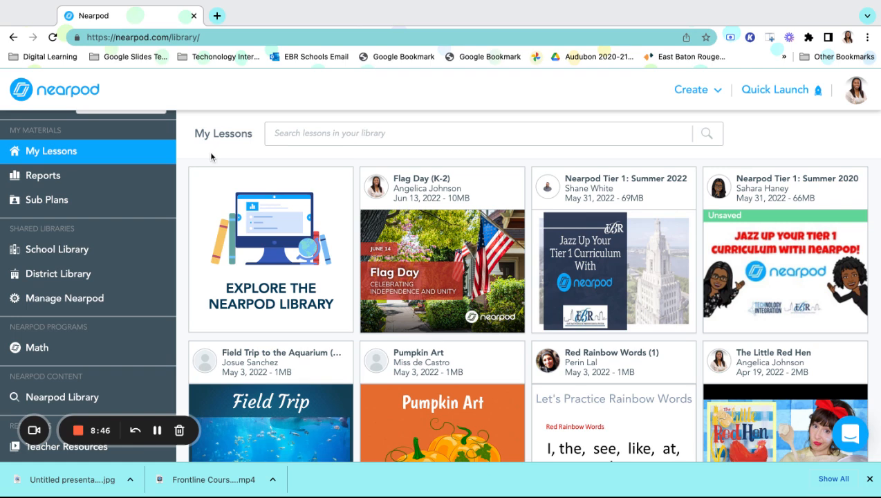
Open Reports from the sidebar and scroll the Post-Session Reports list.
scroll("up", 3)
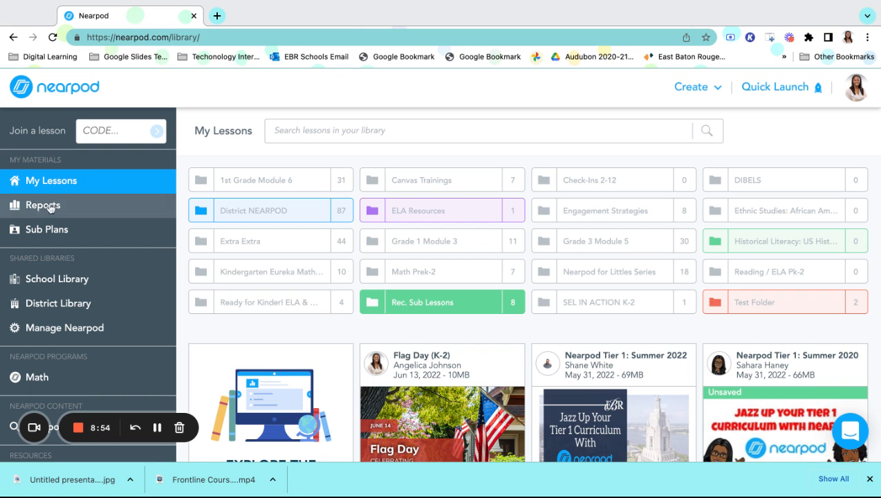
left_click(42, 205)
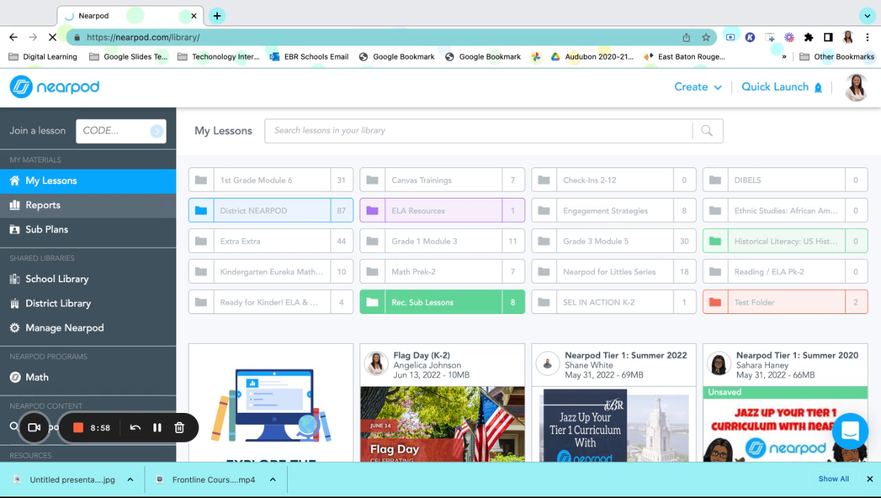
left_click(42, 204)
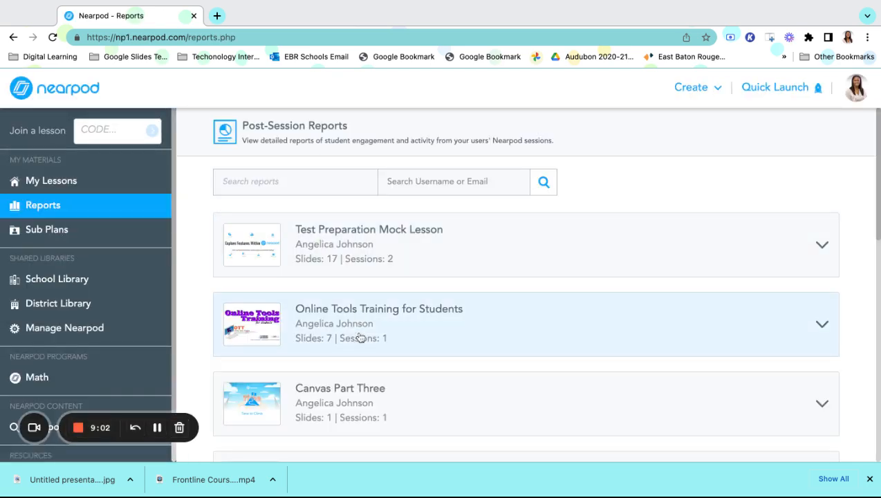
scroll("down", 3)
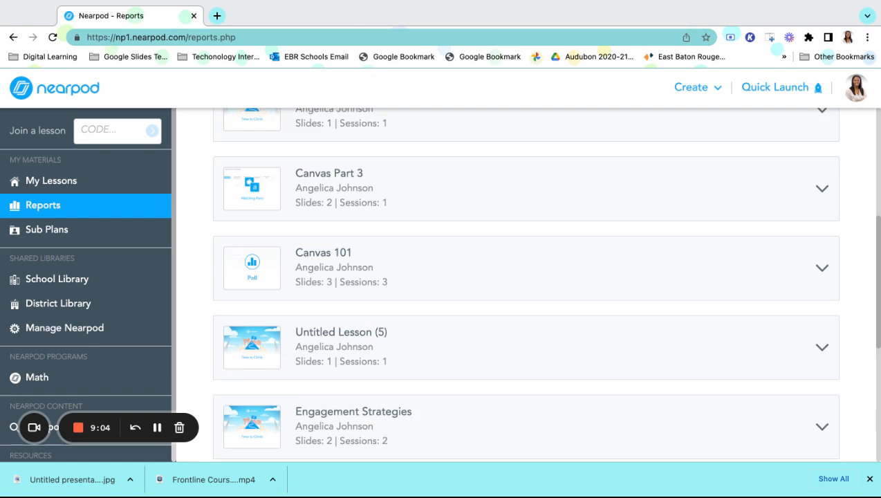
scroll("down", 3)
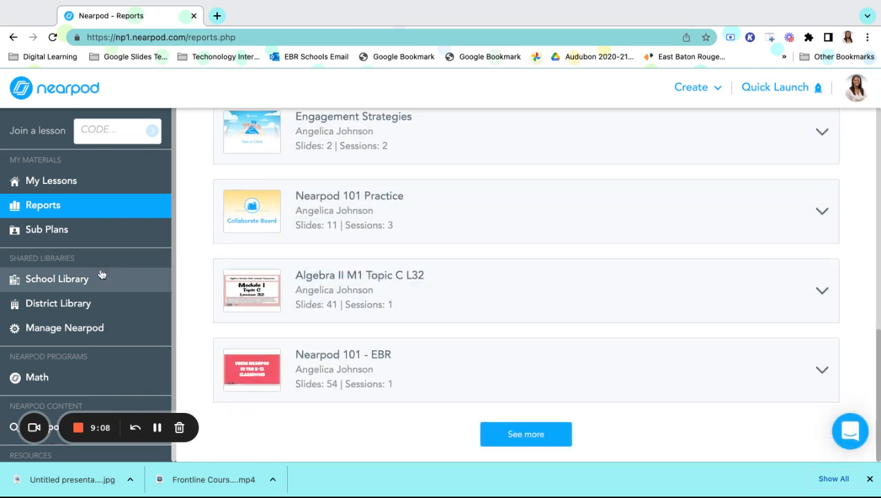
mouse_move(429, 305)
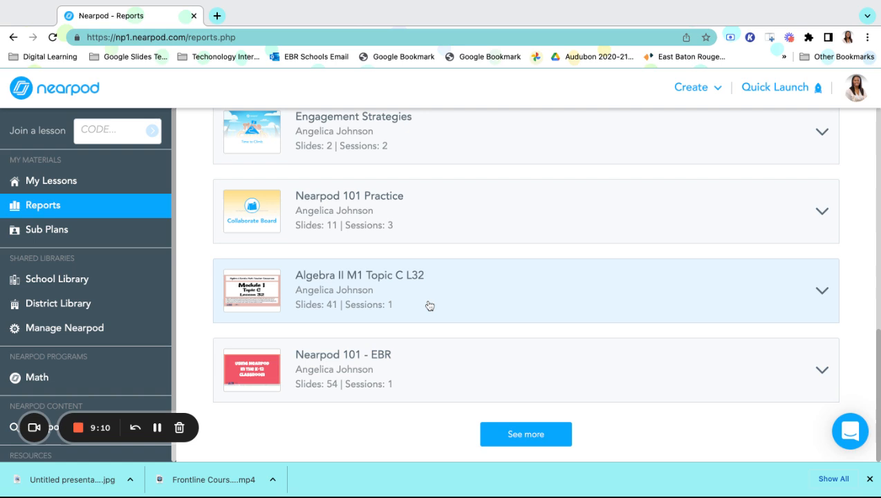